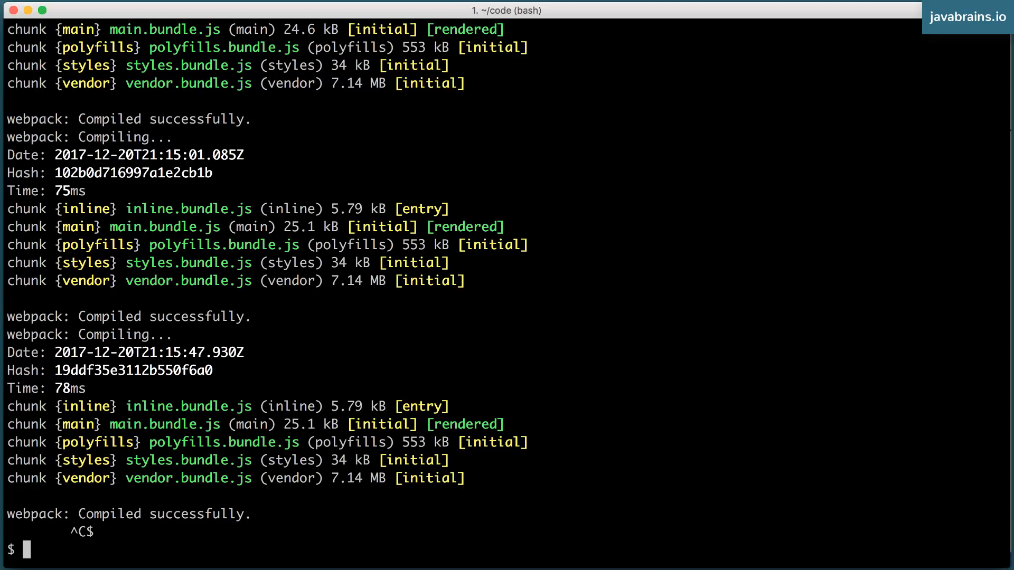
{"action": "mouse_move", "coordinate": [564, 341]}
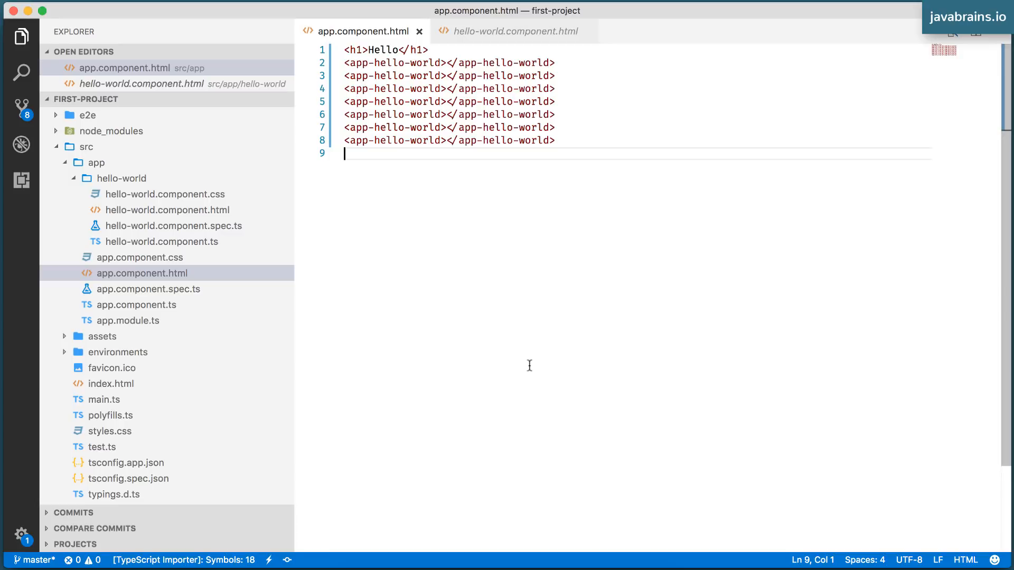
{"action": "mouse_move", "coordinate": [491, 355]}
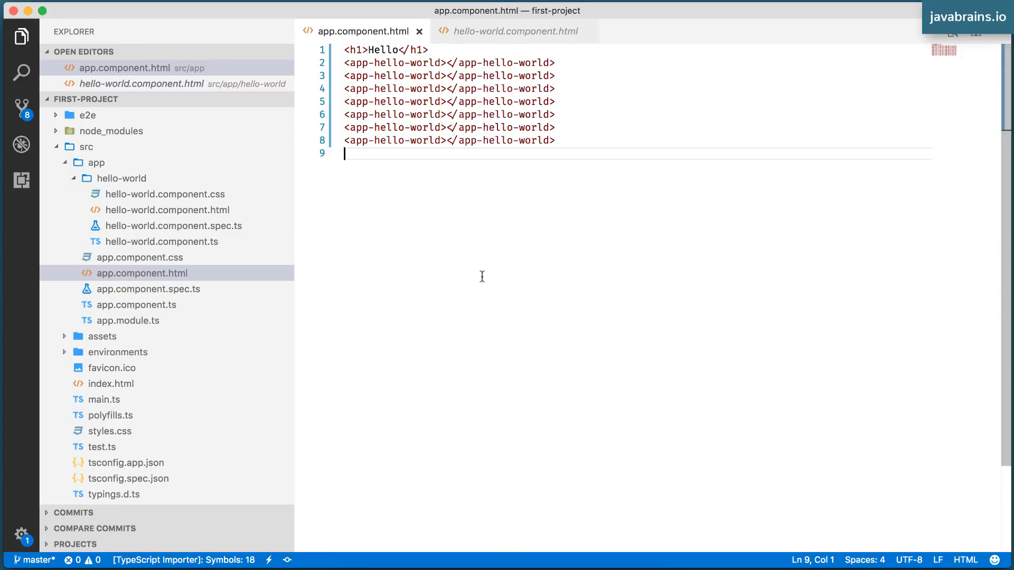
{"action": "mouse_move", "coordinate": [514, 277]}
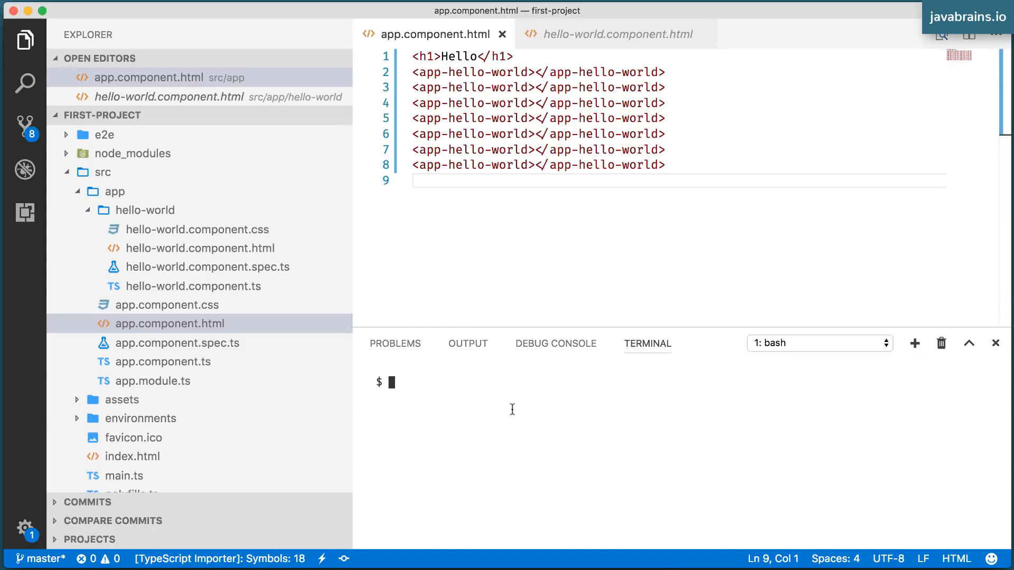
List the Angular project's root files with ls in the integrated terminal
{"action": "type", "text": "ls"}
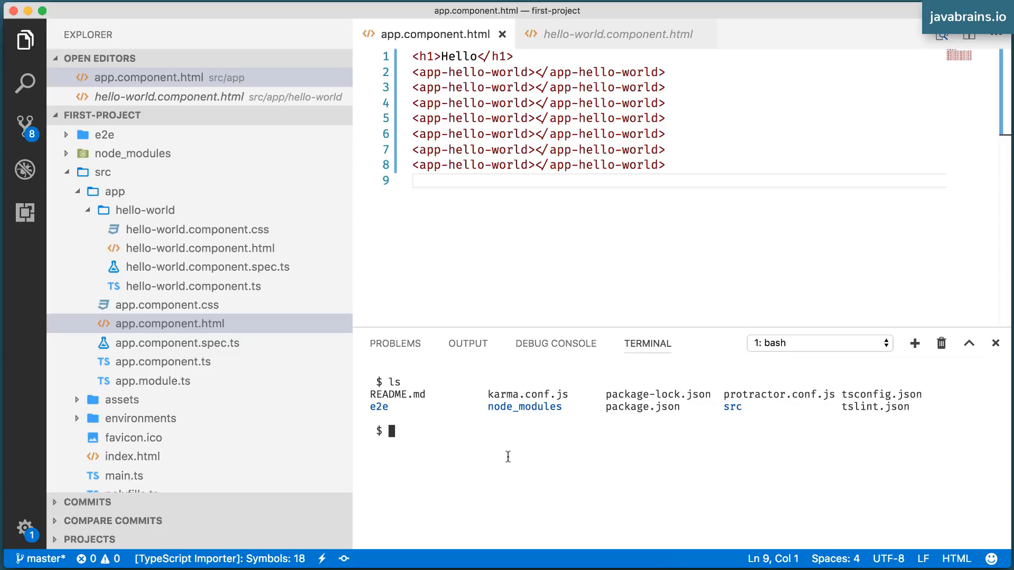
{"action": "mouse_move", "coordinate": [534, 245]}
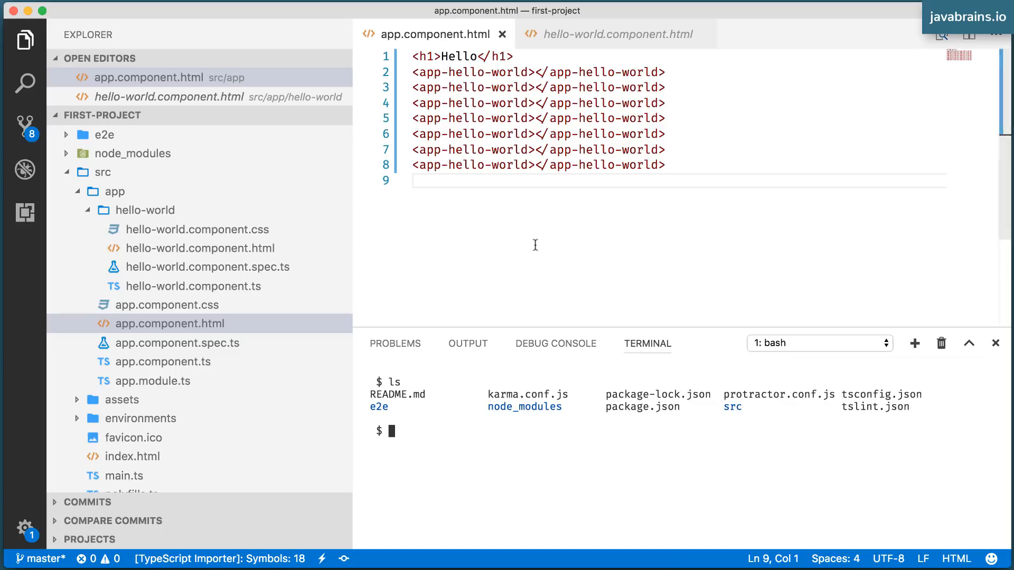
{"action": "mouse_move", "coordinate": [485, 447]}
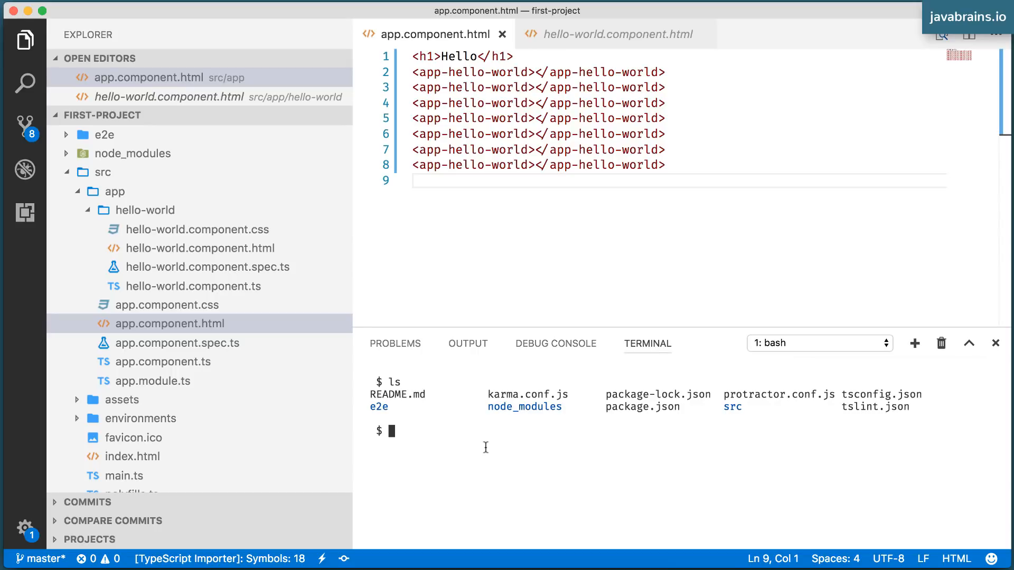
Run ng generate component date and expand the new src/app/date folder with its four files
{"action": "type", "text": "ng gener"}
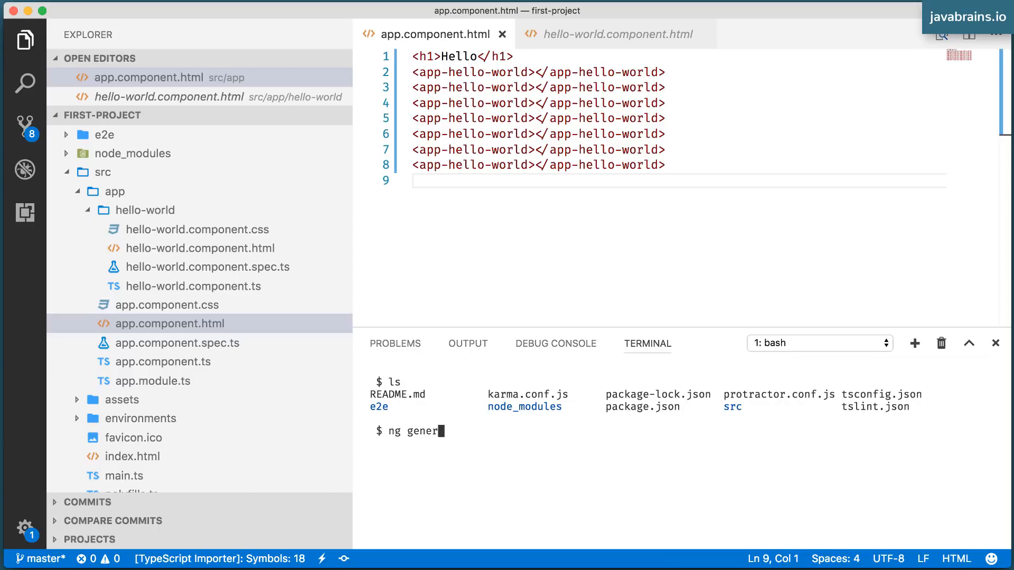
{"action": "type", "text": "ate component"}
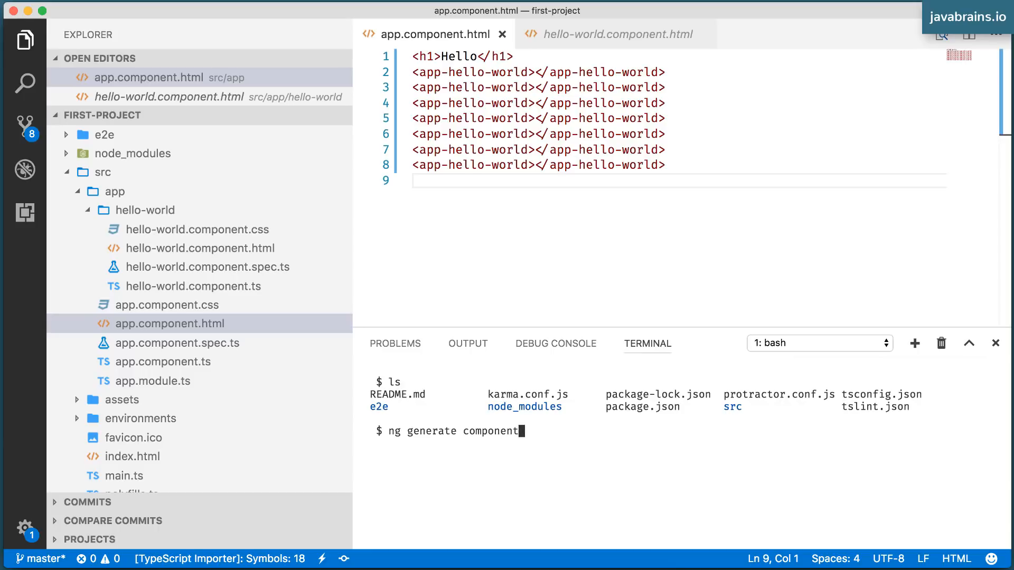
{"action": "type", "text": "date"}
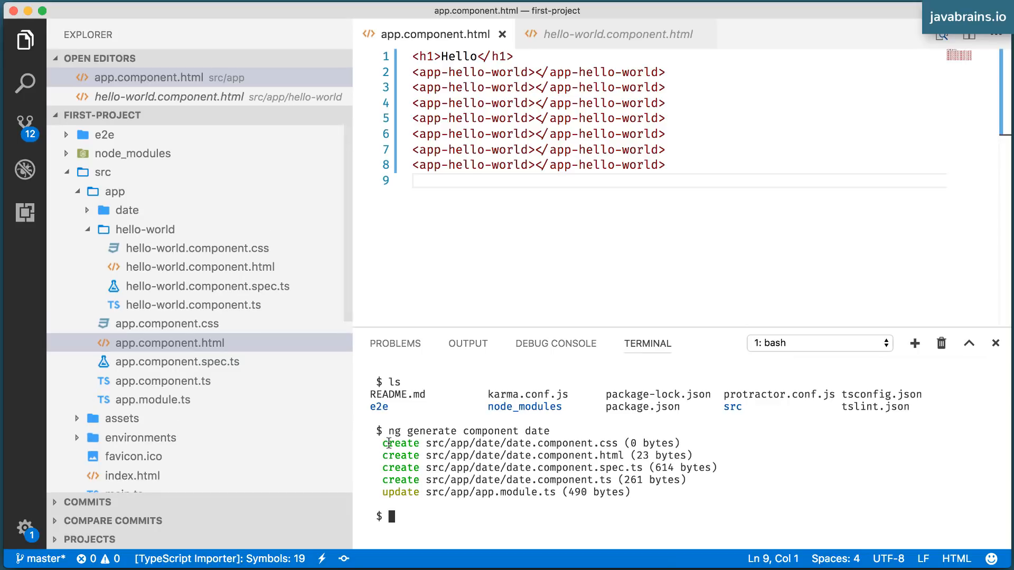
{"action": "left_click_drag", "start_coordinate": [385, 443], "coordinate": [691, 480]}
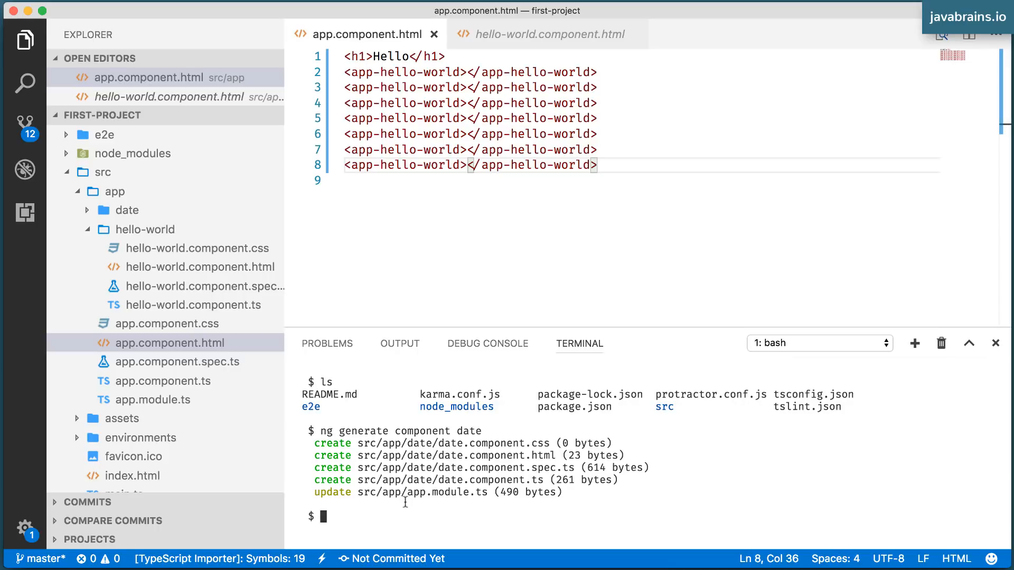
{"action": "left_click", "coordinate": [120, 209]}
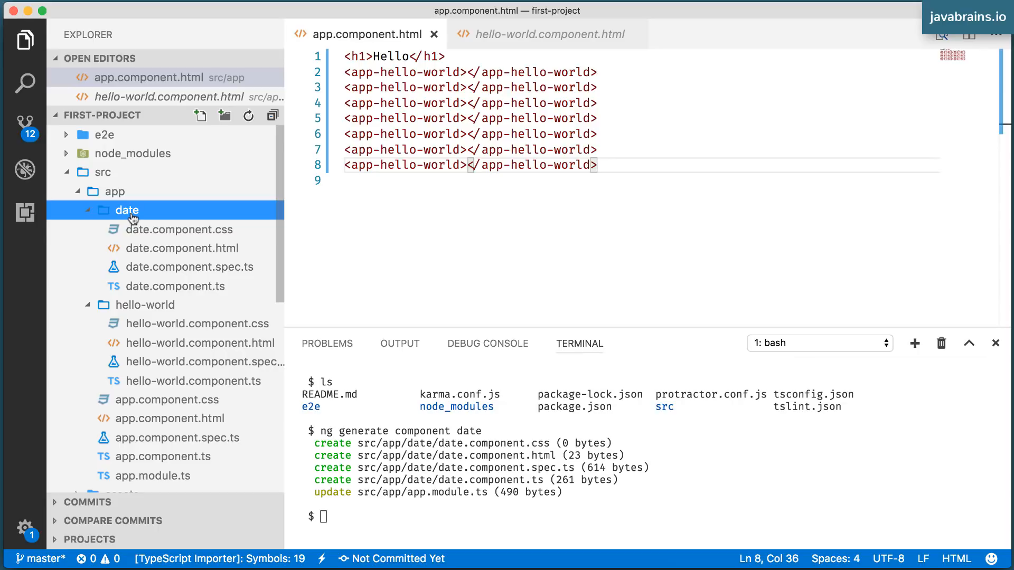
{"action": "mouse_move", "coordinate": [115, 220]}
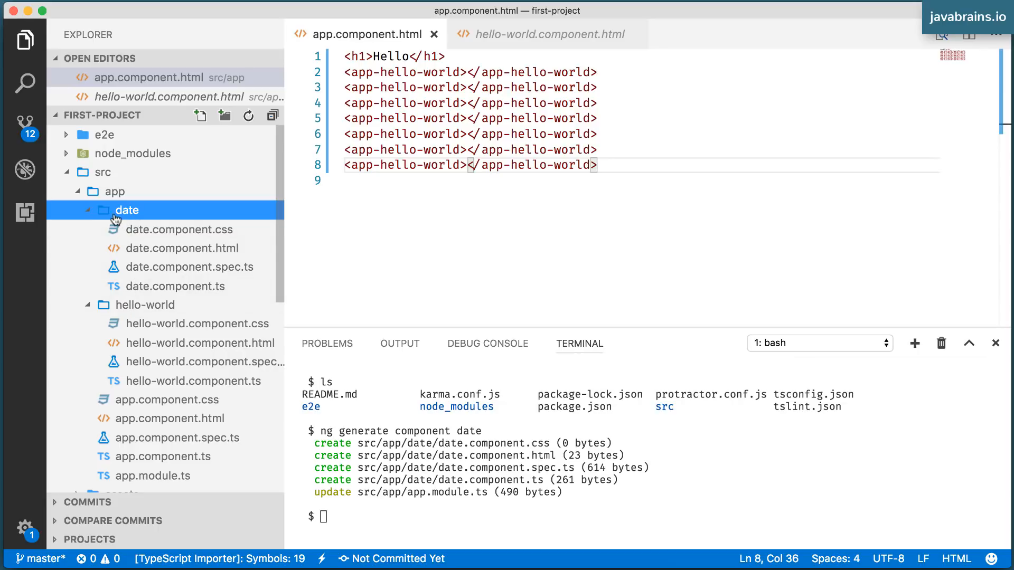
{"action": "mouse_move", "coordinate": [125, 209]}
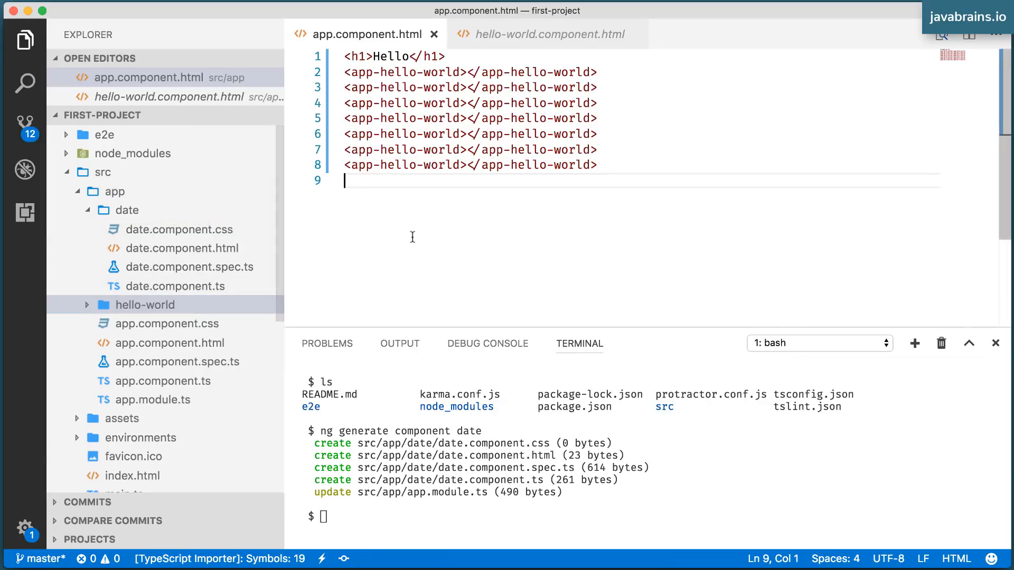
Delete the repeated app-hello-world lines 3–8, leaving one tag and an empty line
{"action": "left_click_drag", "start_coordinate": [457, 149], "coordinate": [596, 165]}
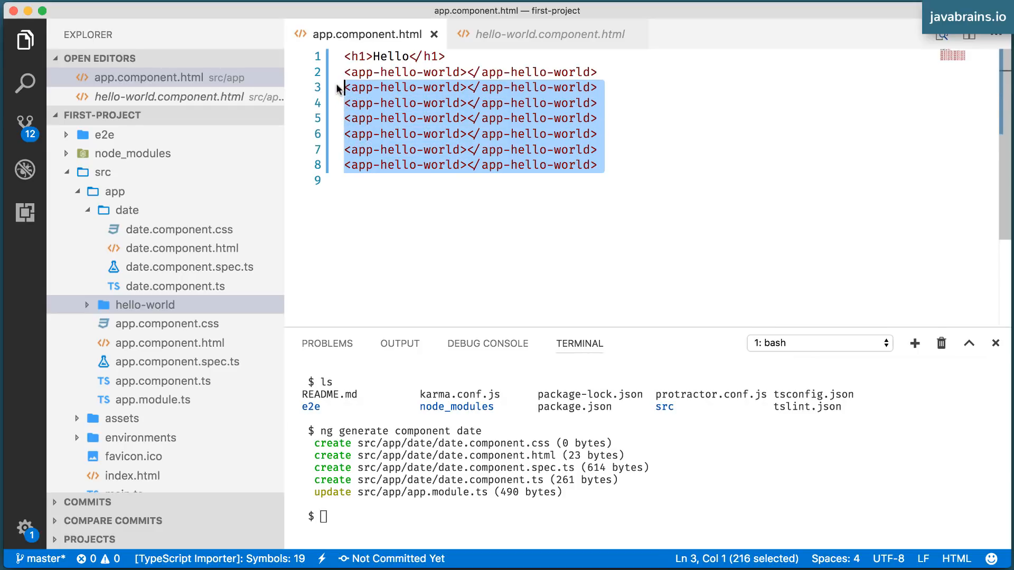
{"action": "key", "text": "Delete"}
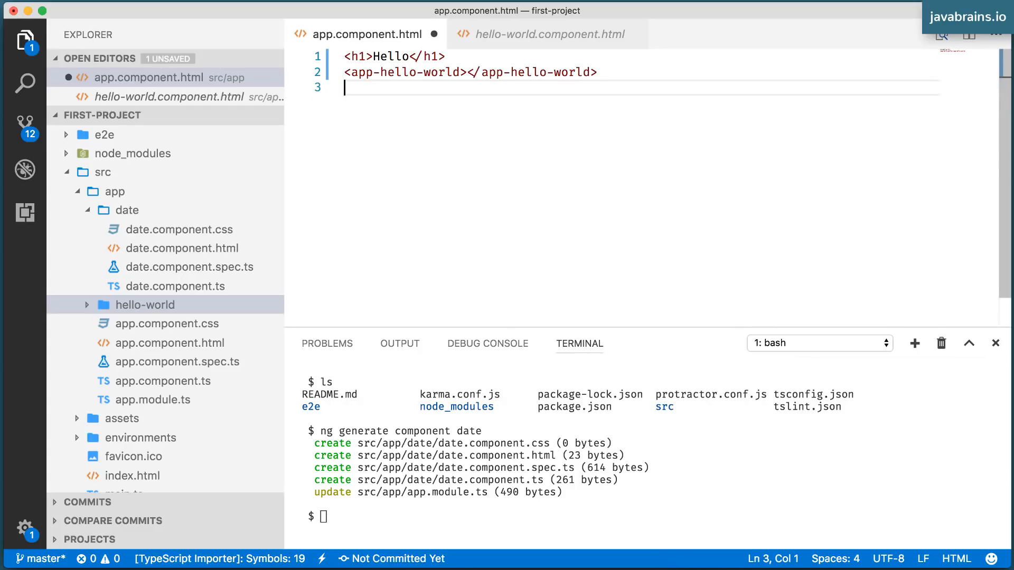
{"action": "key", "text": "enter"}
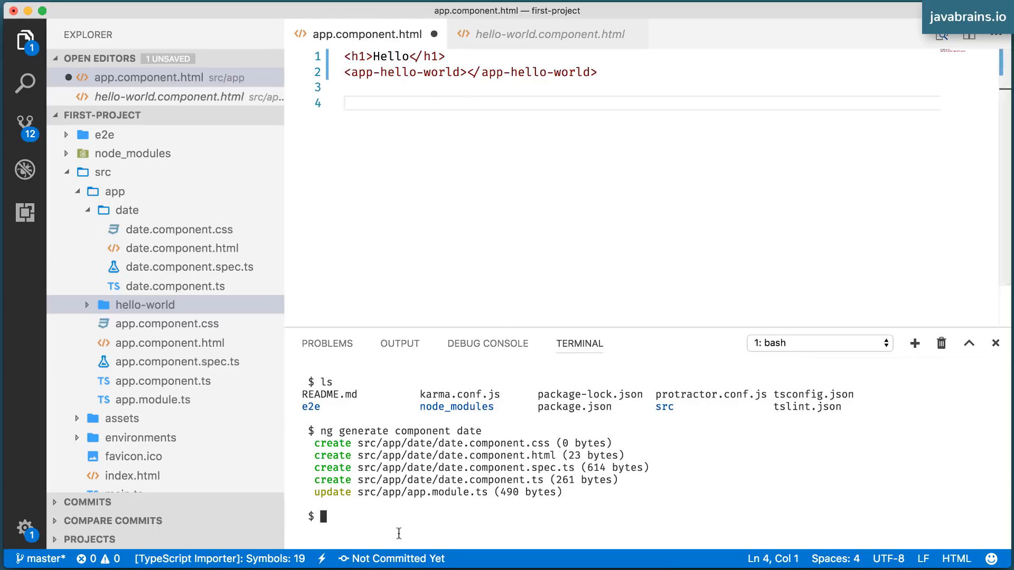
Review the date template reading 'date works!' and move on to date.component.ts
{"action": "left_click", "coordinate": [189, 247]}
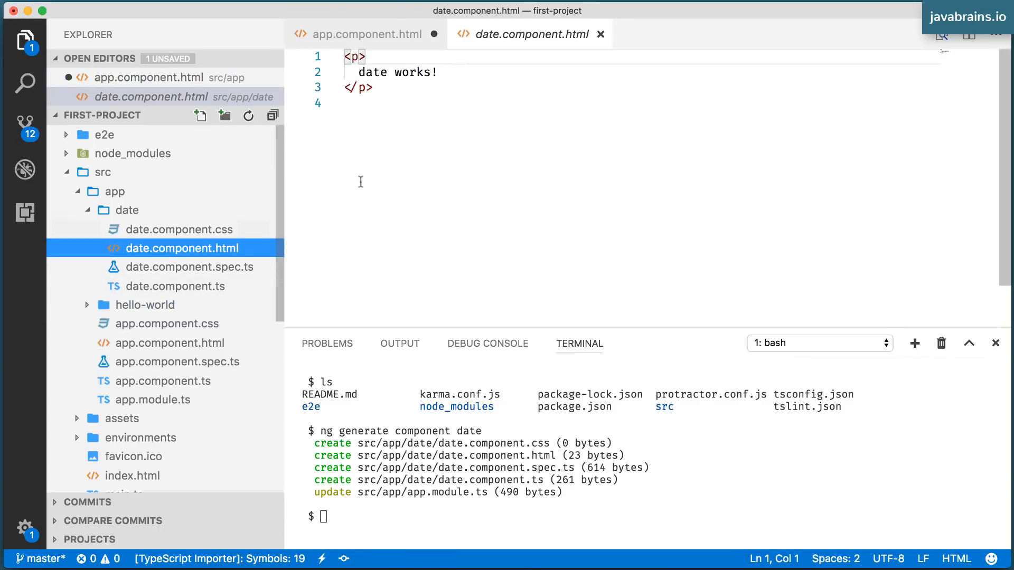
{"action": "key", "text": "cmd+a"}
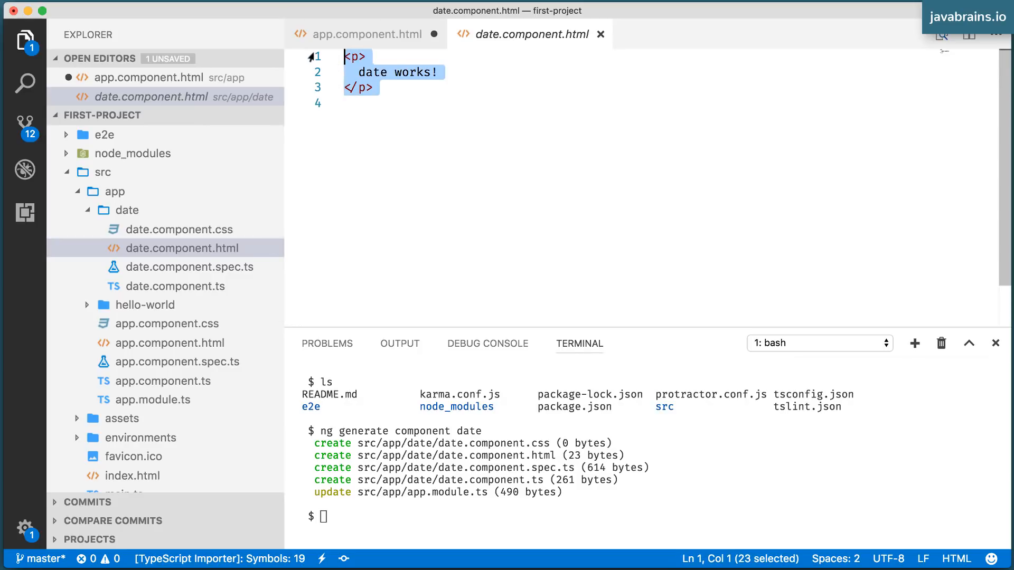
{"action": "double_click", "coordinate": [409, 72]}
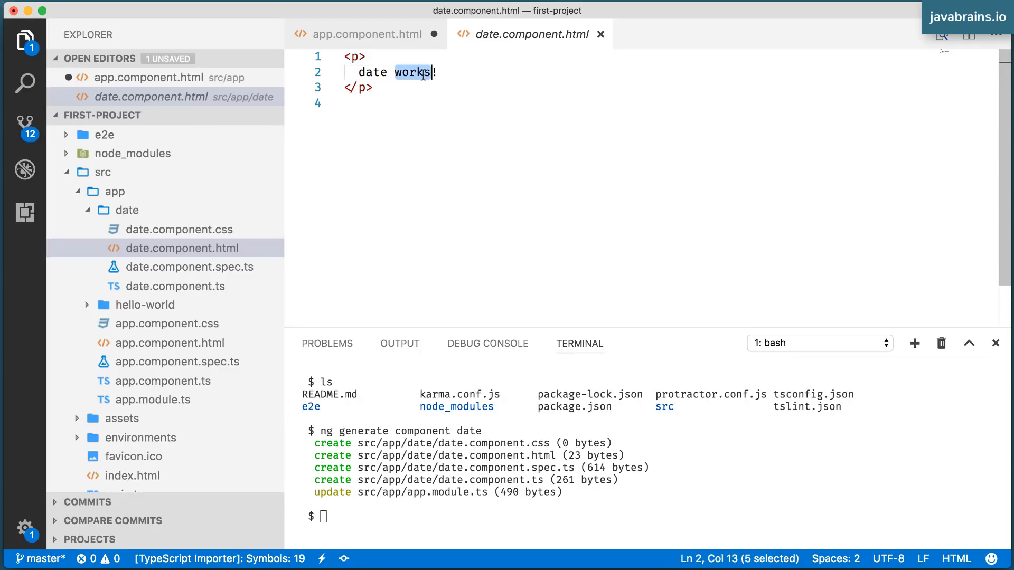
{"action": "left_click", "coordinate": [439, 72]}
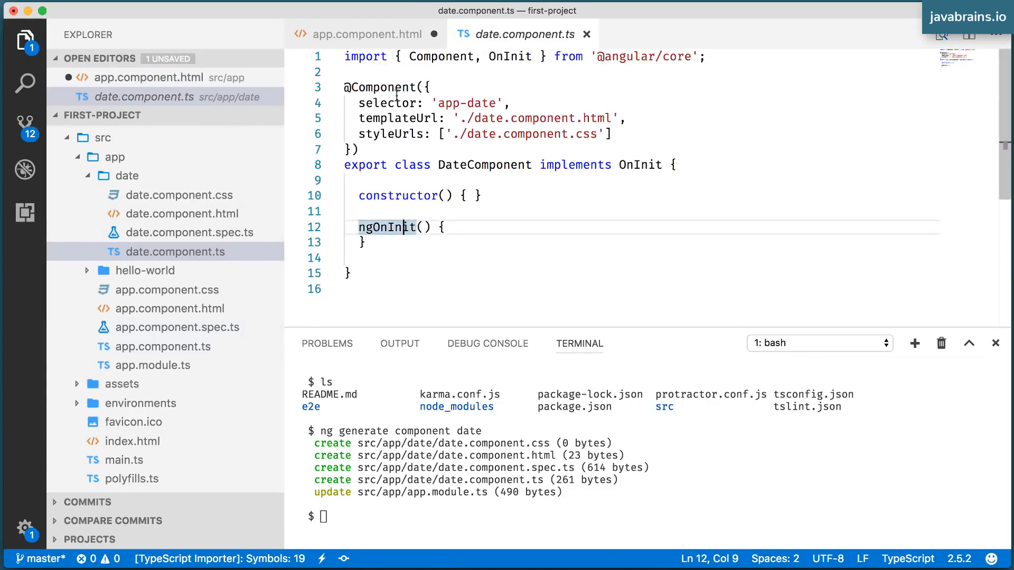
Check the app-date selector, then add <app-date></app-date> under app-hello-world in app.component.html
{"action": "double_click", "coordinate": [387, 102]}
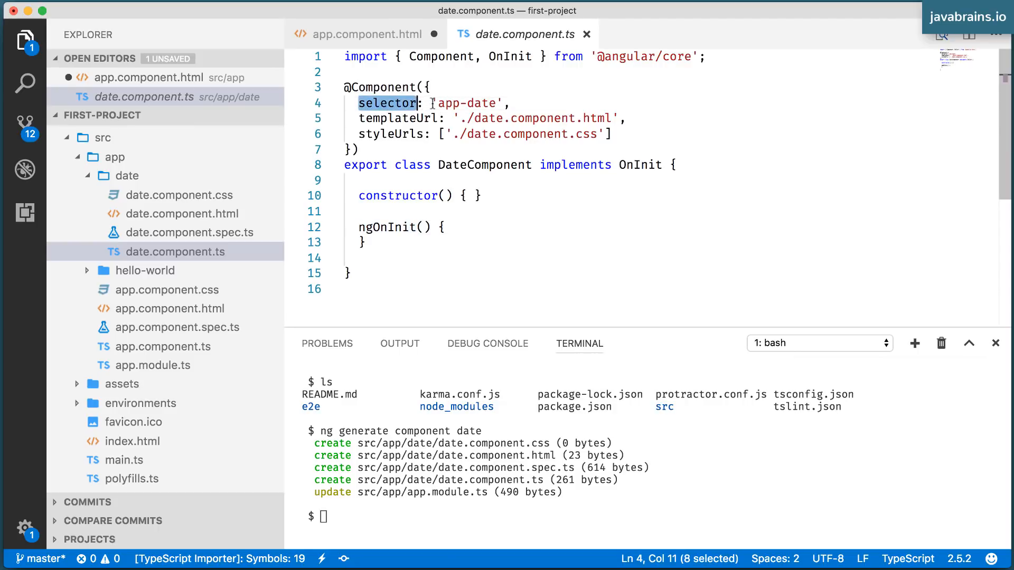
{"action": "double_click", "coordinate": [466, 102]}
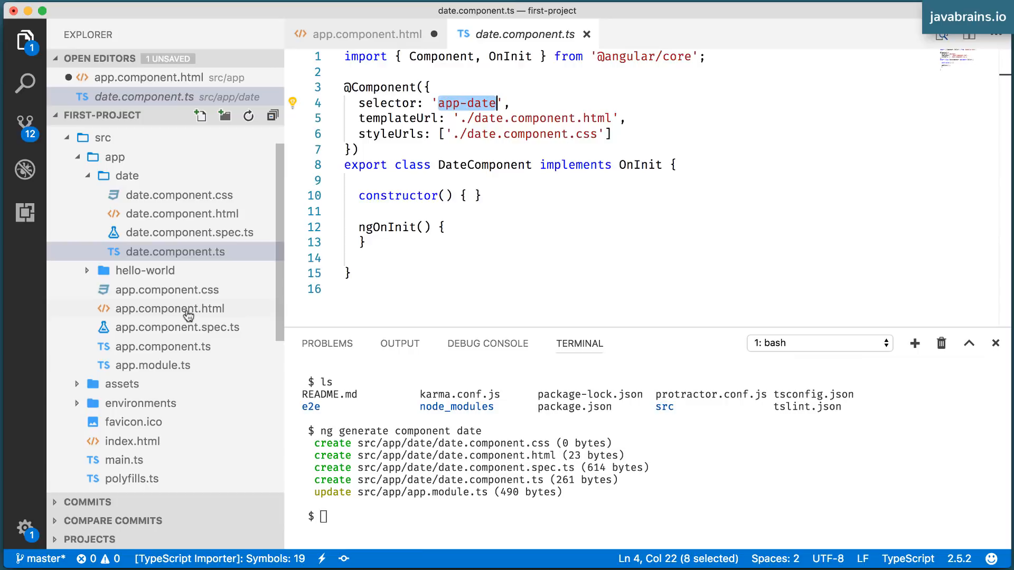
{"action": "left_click", "coordinate": [362, 34]}
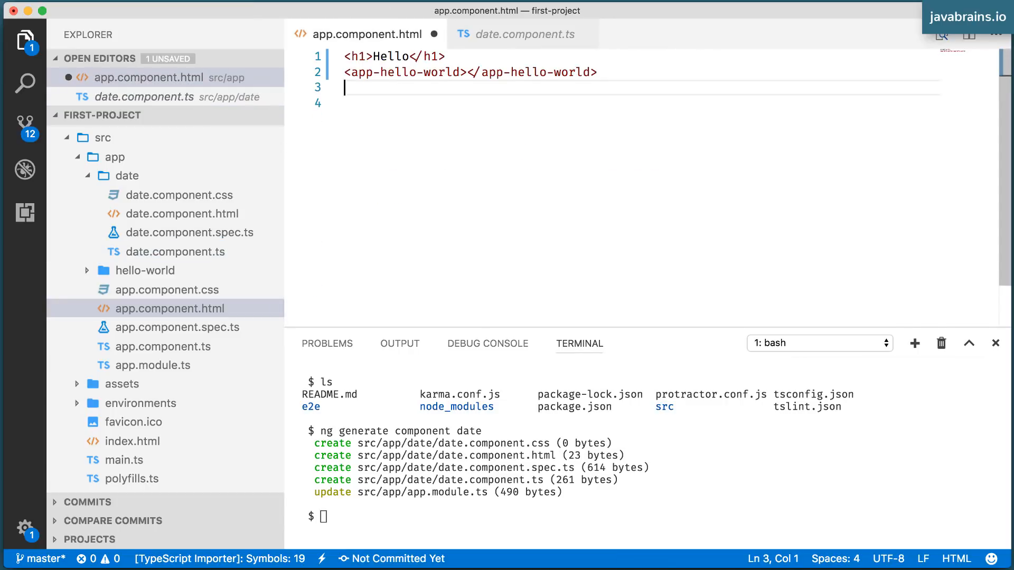
{"action": "type", "text": "<app-date></app-date>"}
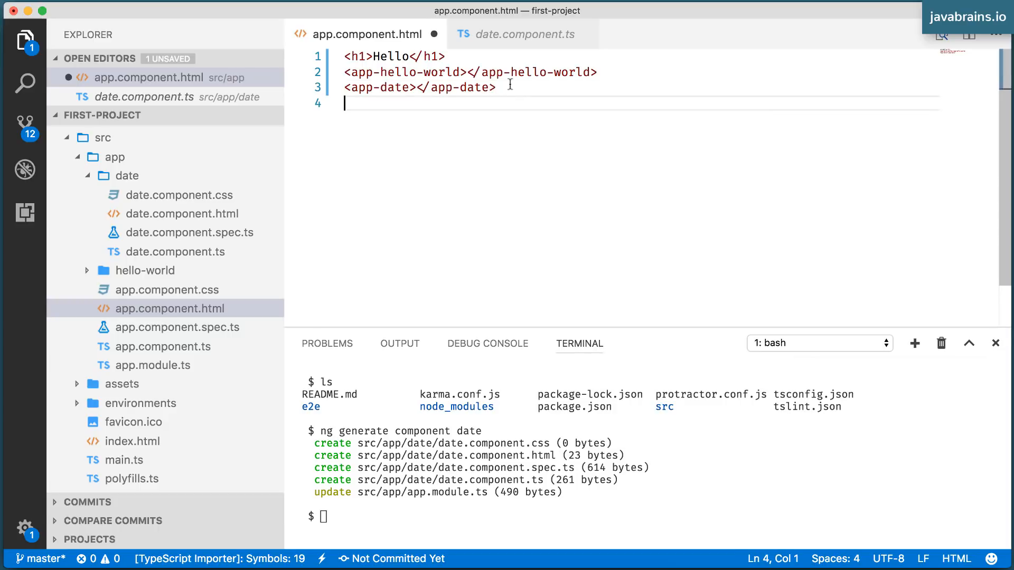
{"action": "mouse_move", "coordinate": [452, 140]}
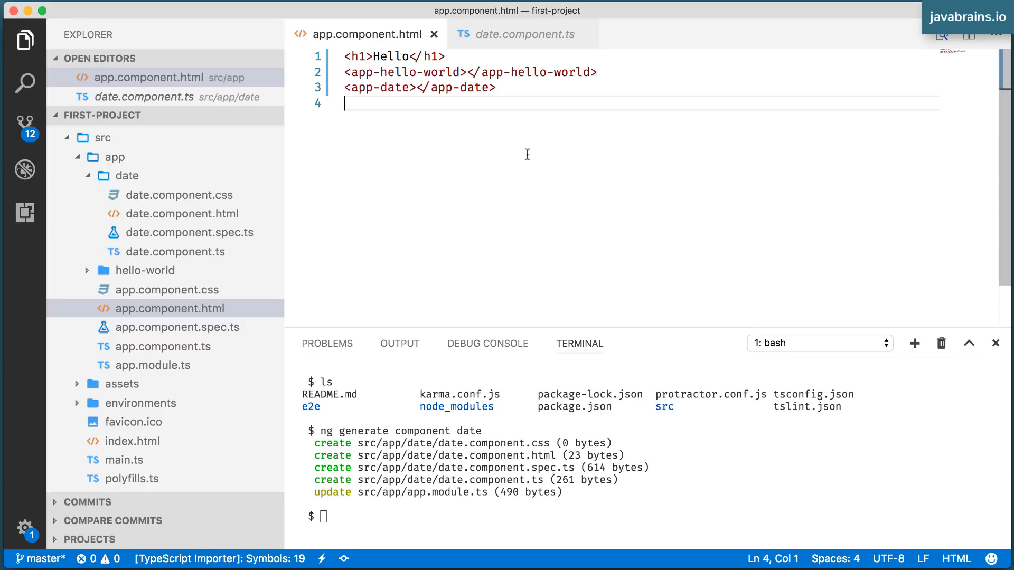
{"action": "mouse_move", "coordinate": [417, 500]}
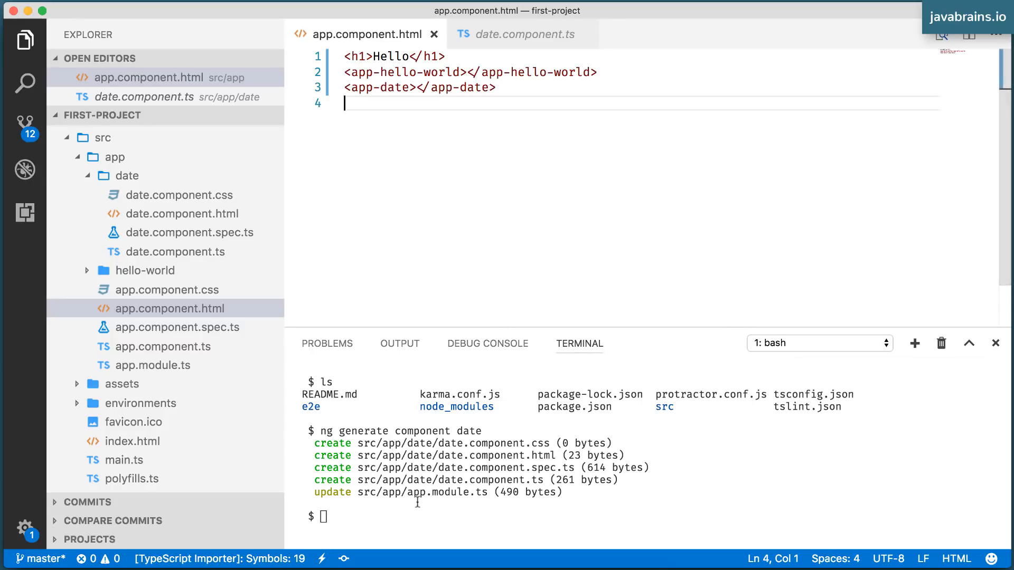
Start the Angular dev server with ng serve, compiling on localhost:4200
{"action": "type", "text": "ng serve"}
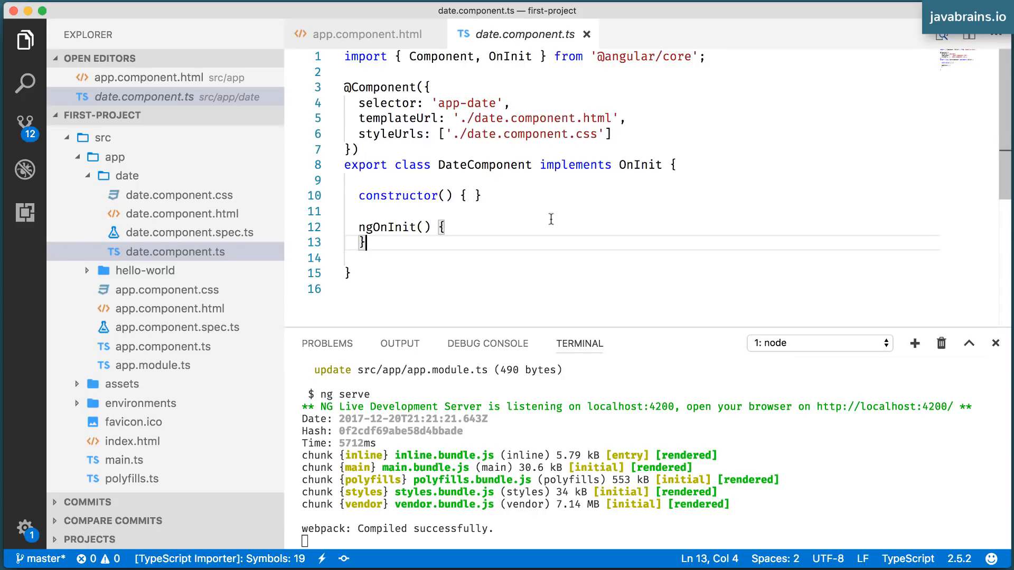
{"action": "mouse_move", "coordinate": [216, 233]}
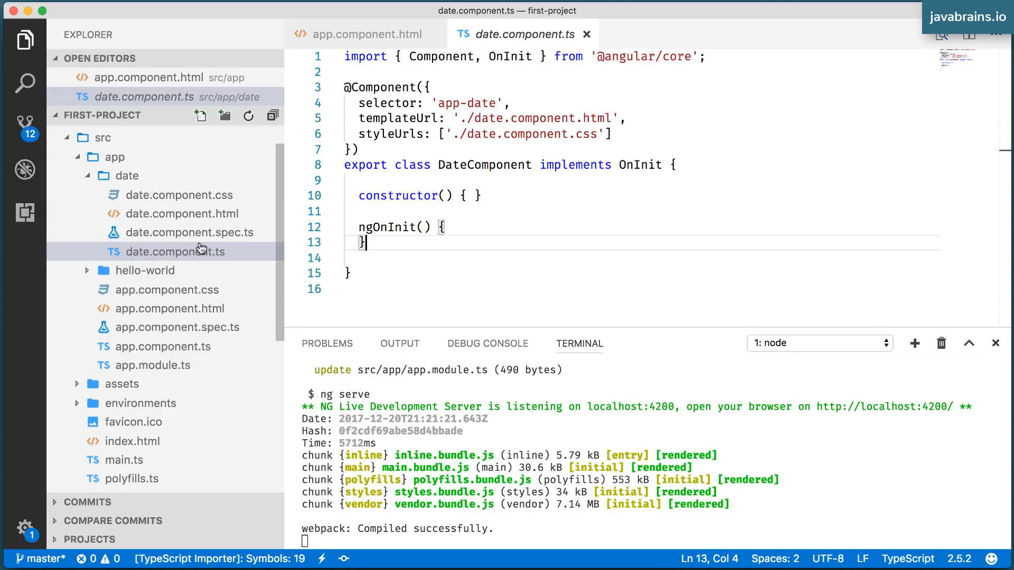
{"action": "mouse_move", "coordinate": [152, 180]}
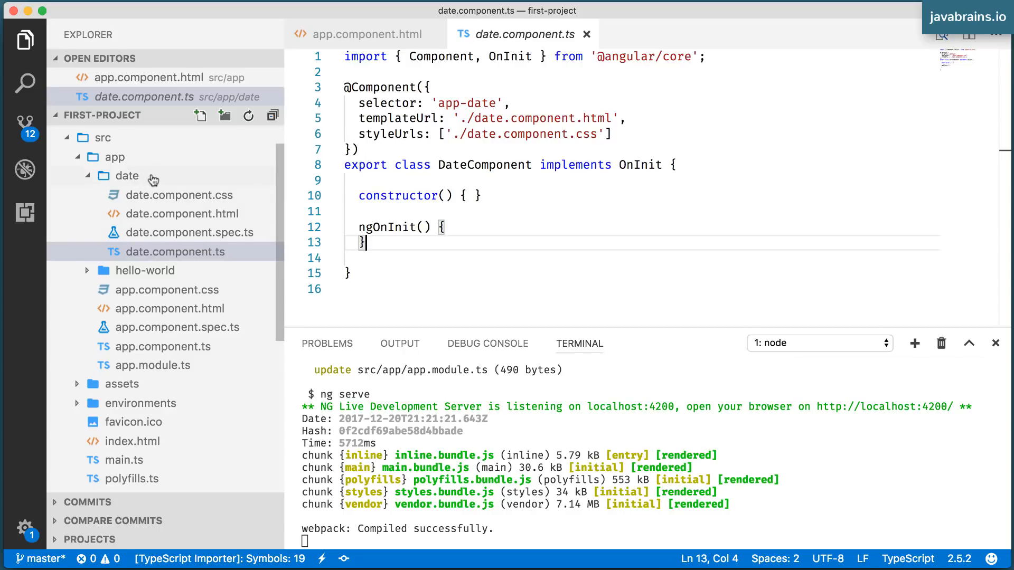
{"action": "mouse_move", "coordinate": [154, 176]}
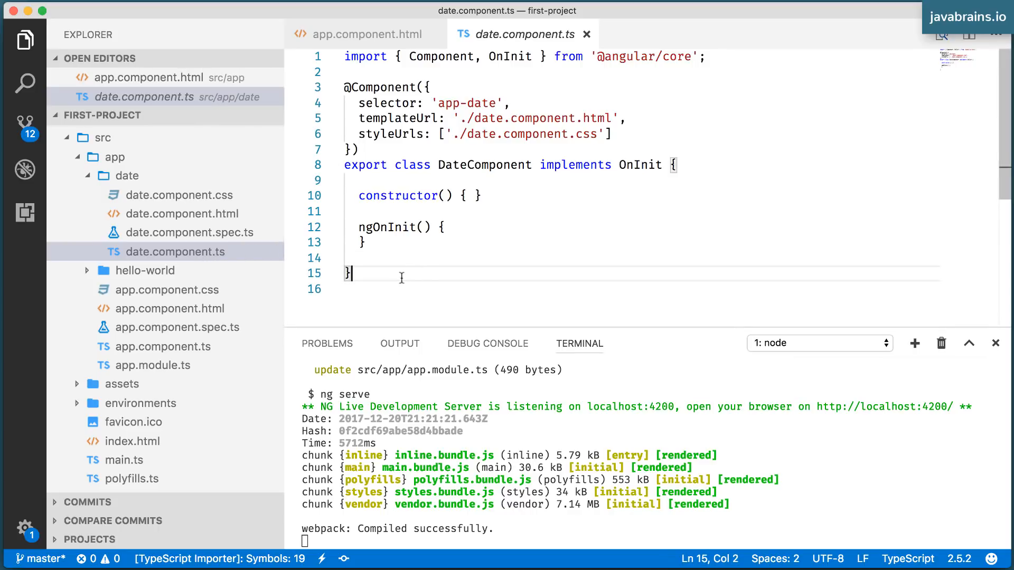
Review the <app-date> line in app.component.html and return to date.component.ts
{"action": "key", "text": "cmd+a"}
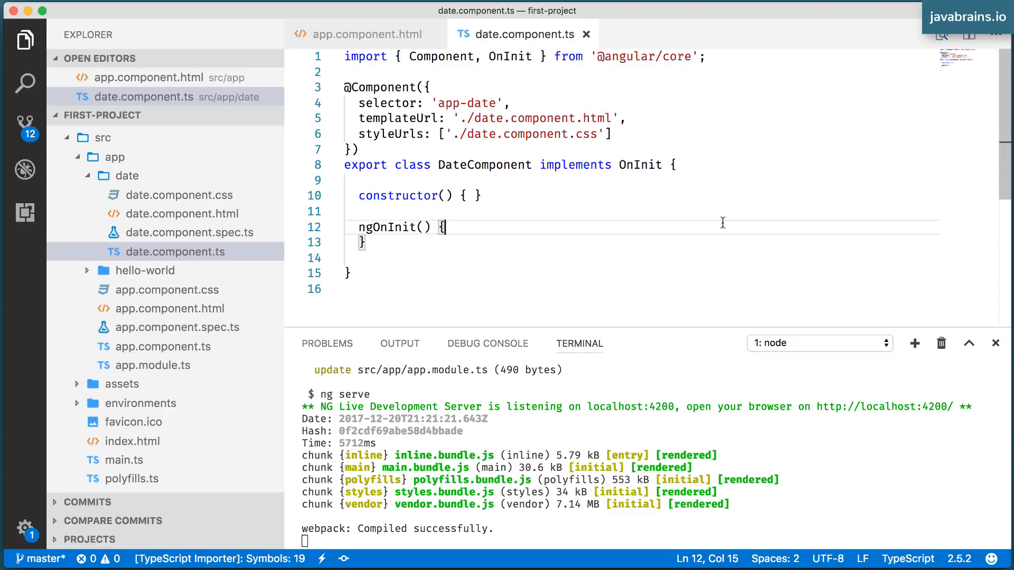
{"action": "mouse_move", "coordinate": [376, 47]}
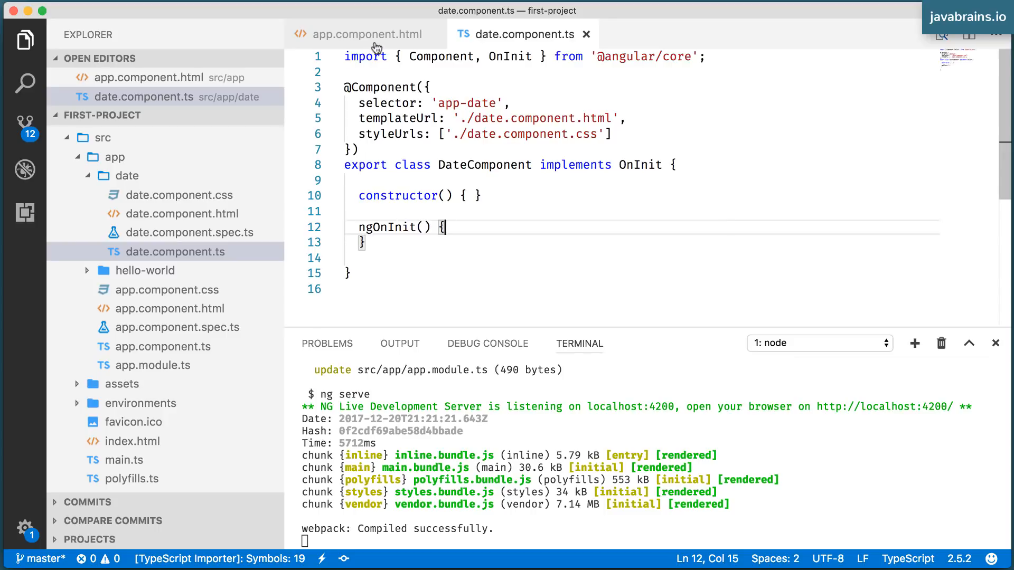
{"action": "left_click", "coordinate": [367, 34]}
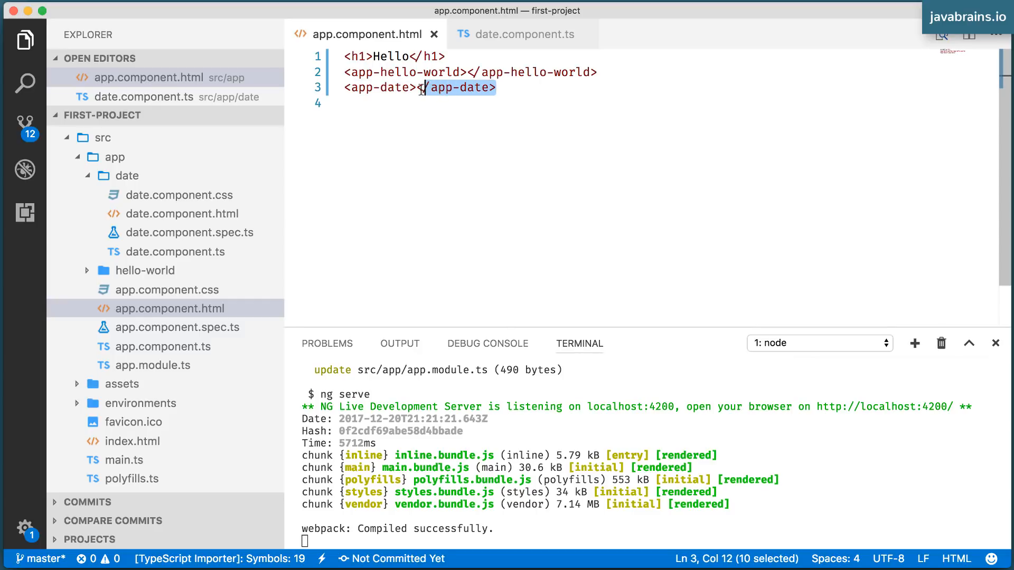
{"action": "left_click", "coordinate": [533, 88]}
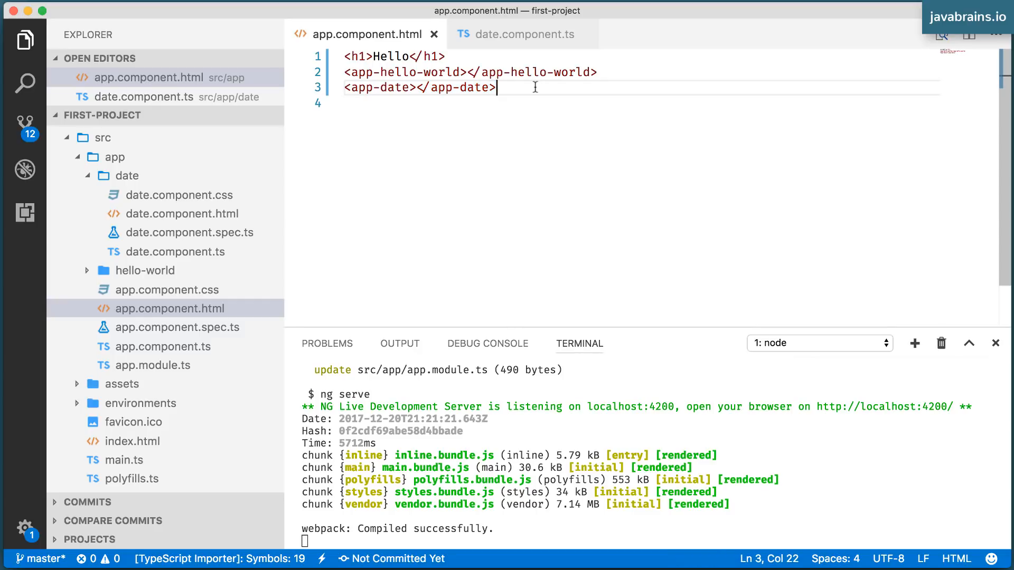
{"action": "left_click", "coordinate": [521, 34]}
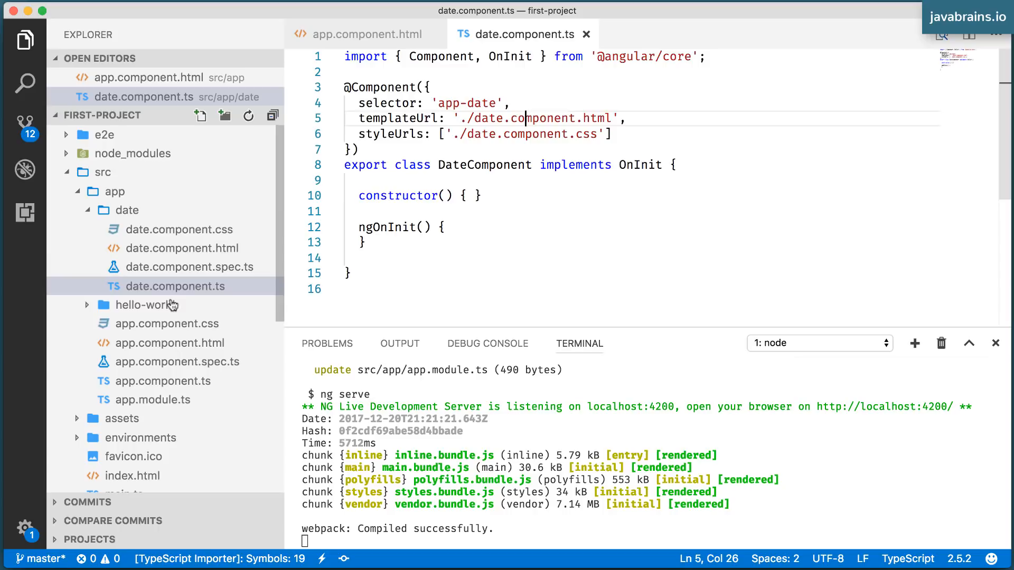
{"action": "left_click", "coordinate": [145, 304]}
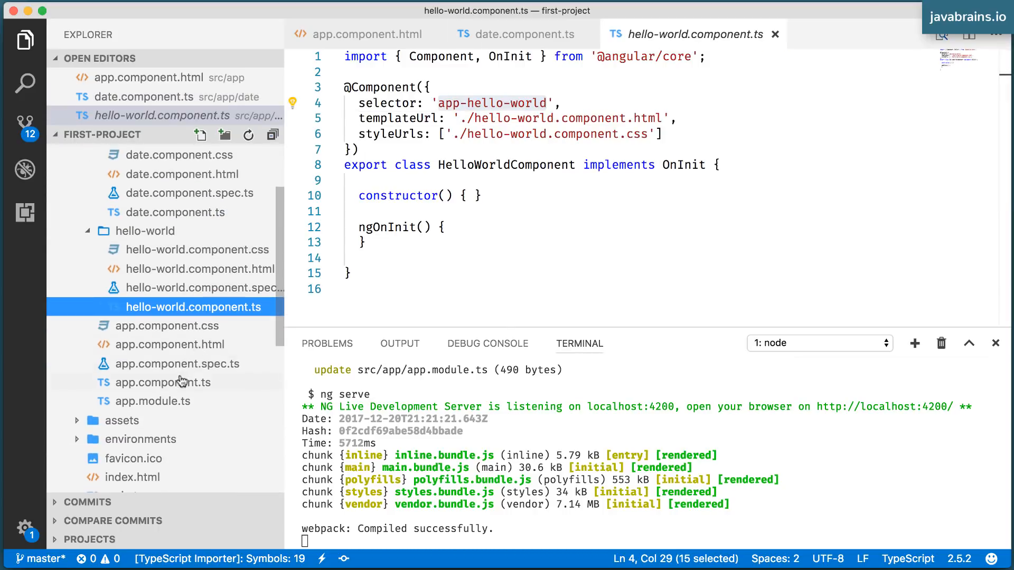
{"action": "left_click", "coordinate": [163, 382]}
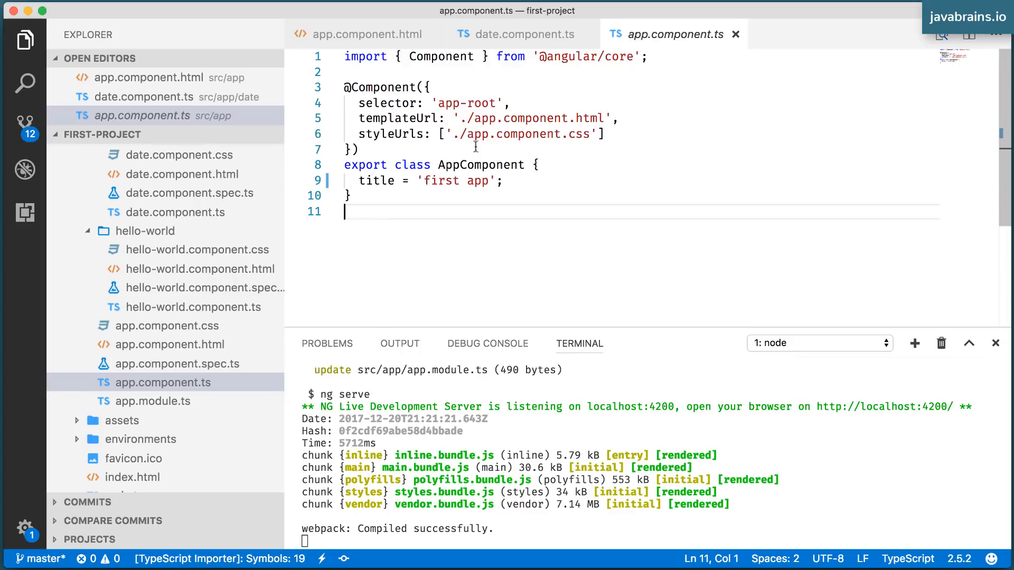
{"action": "left_click", "coordinate": [504, 180]}
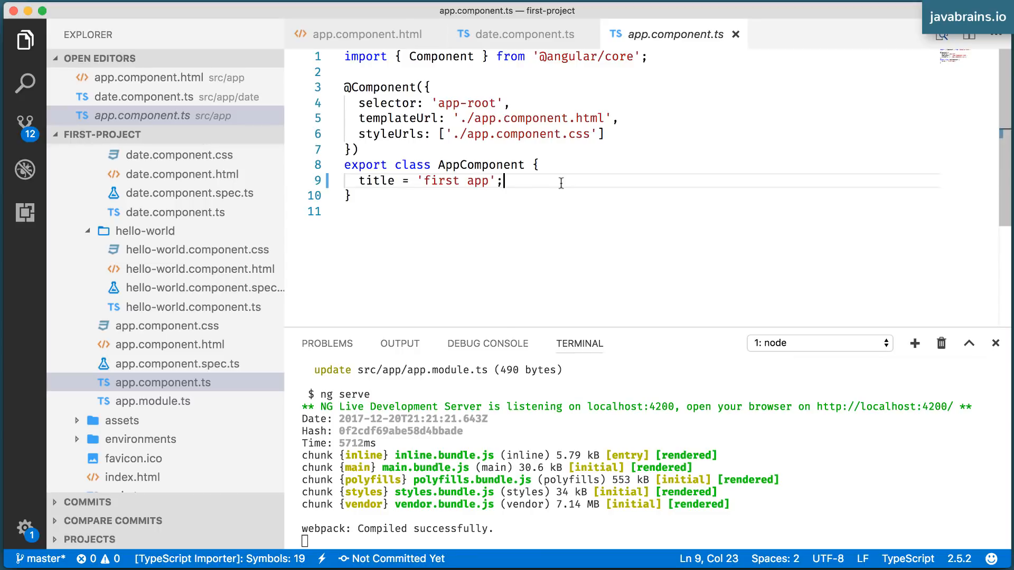
{"action": "mouse_move", "coordinate": [283, 190]}
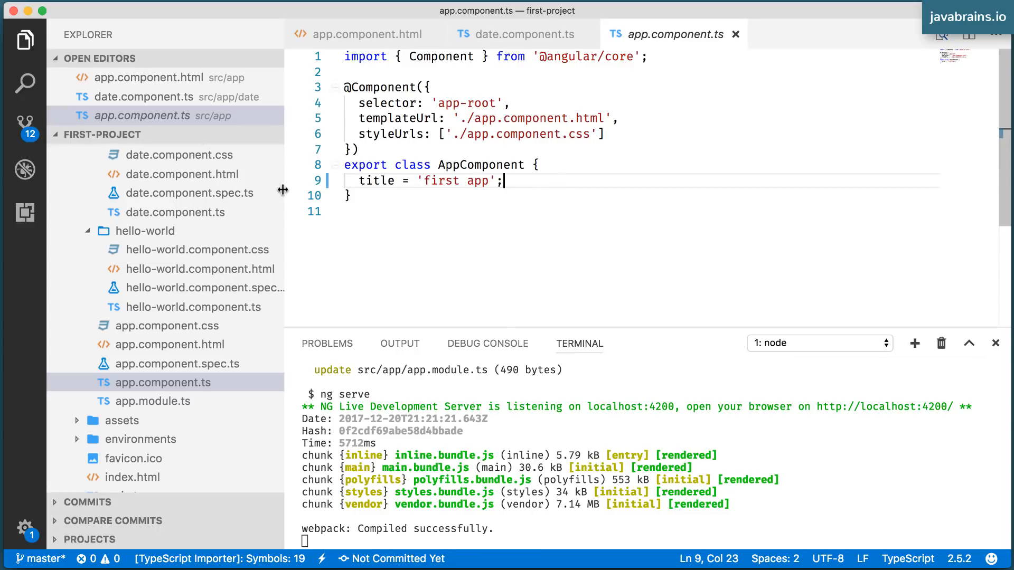
{"action": "left_click", "coordinate": [174, 213]}
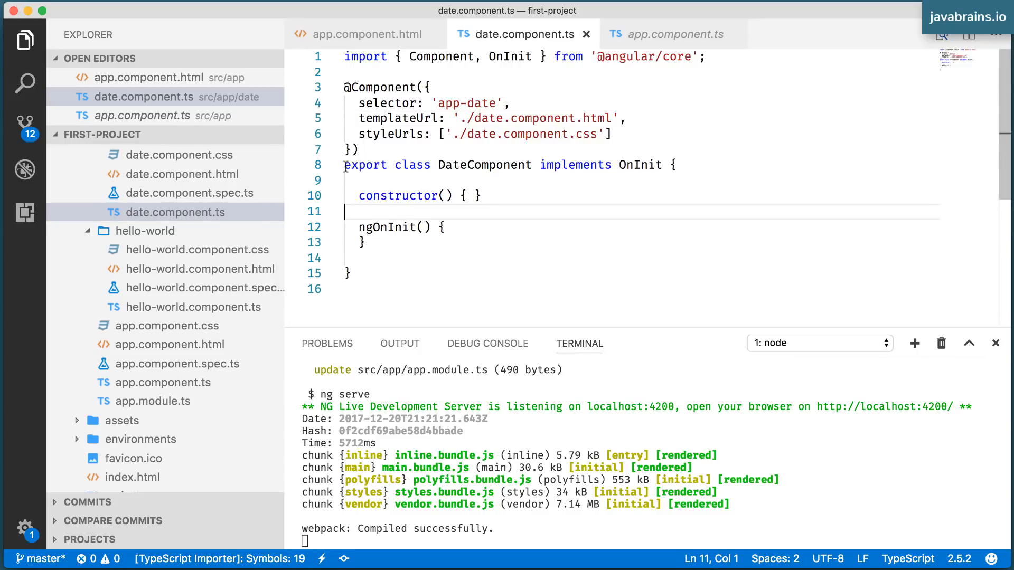
{"action": "left_click_drag", "start_coordinate": [344, 164], "coordinate": [349, 272]}
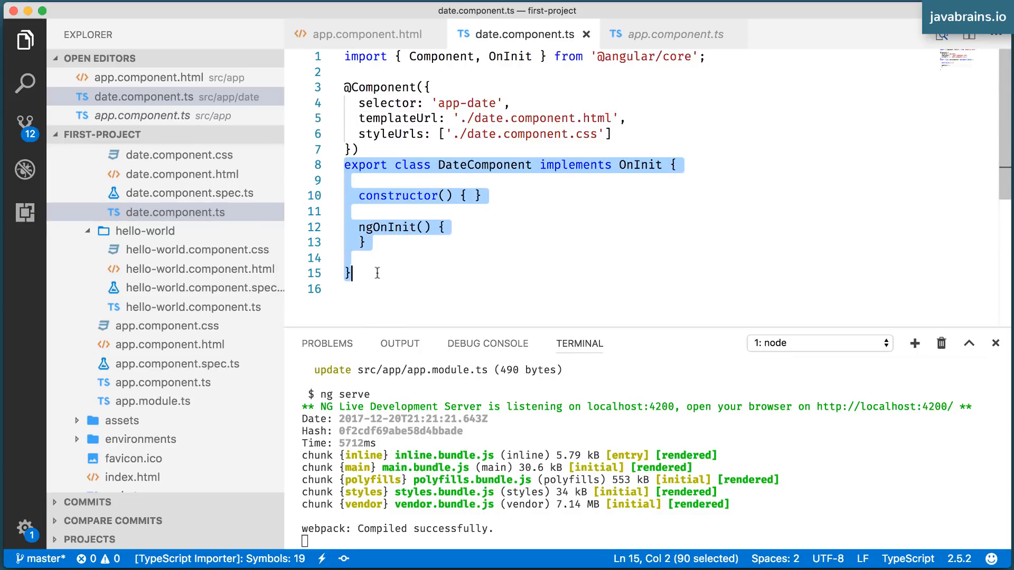
{"action": "mouse_move", "coordinate": [524, 213]}
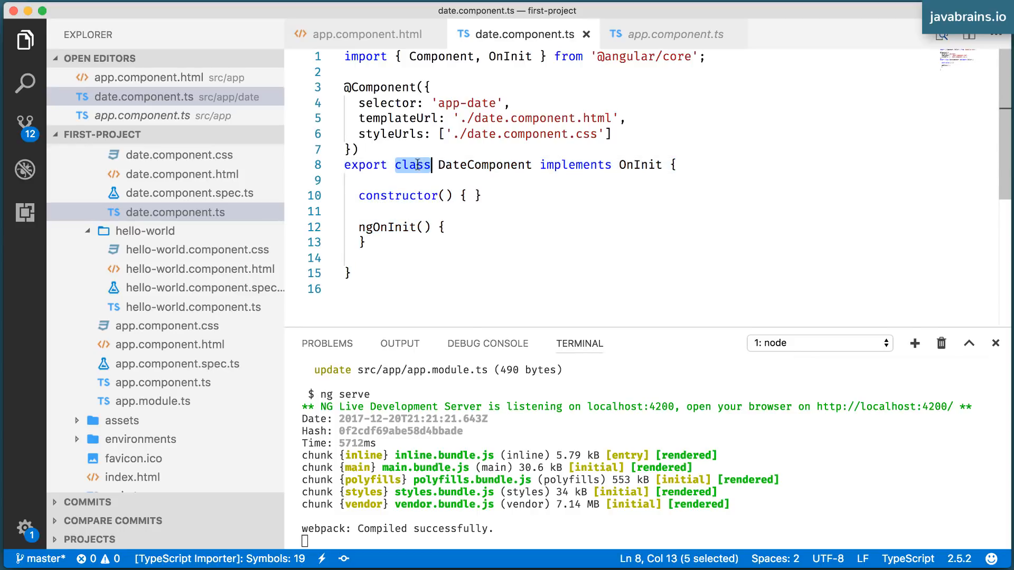
{"action": "double_click", "coordinate": [484, 165]}
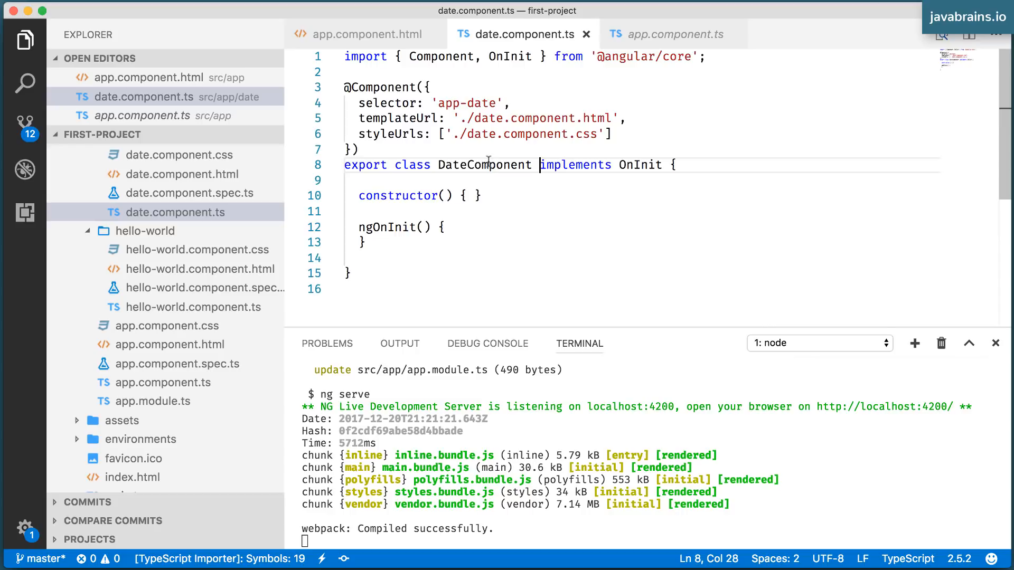
{"action": "left_click_drag", "start_coordinate": [540, 165], "coordinate": [368, 195]}
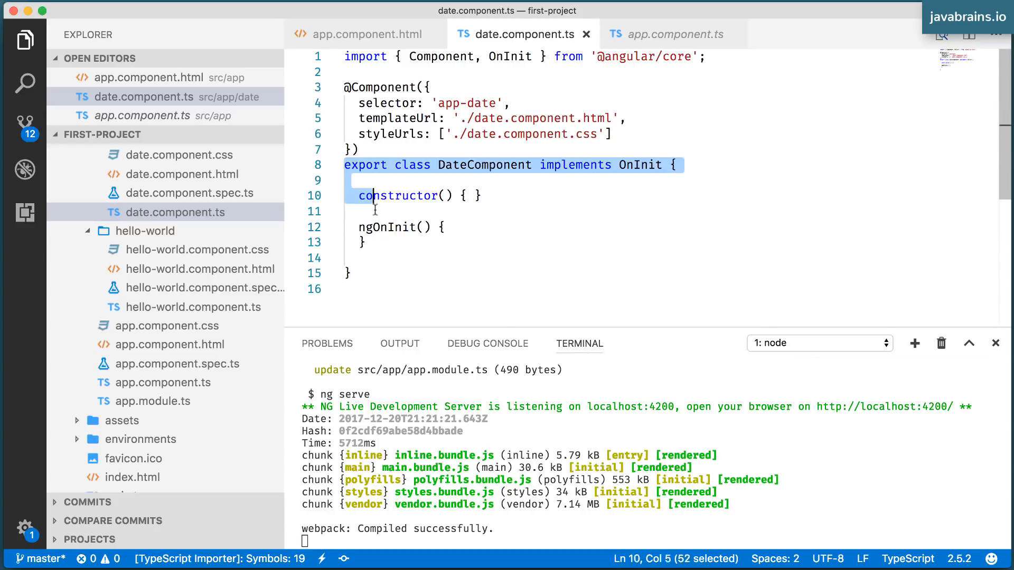
{"action": "left_click", "coordinate": [354, 273]}
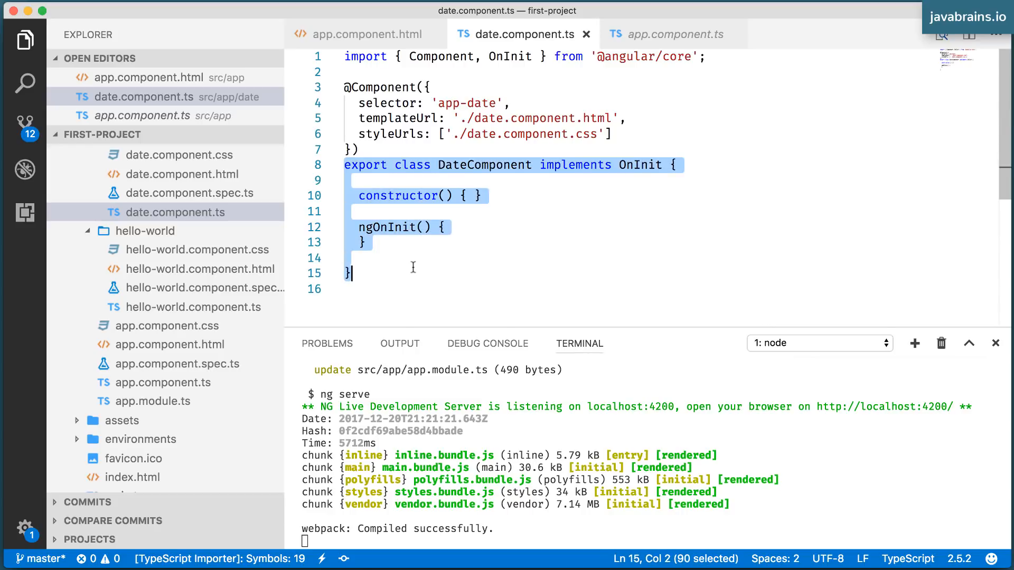
{"action": "left_click", "coordinate": [419, 227]}
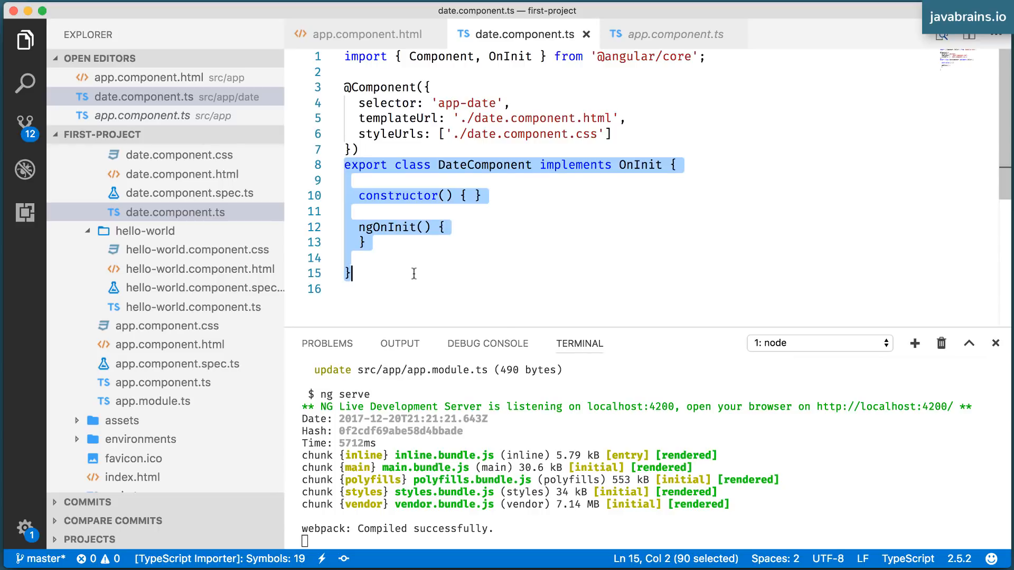
{"action": "mouse_move", "coordinate": [428, 224]}
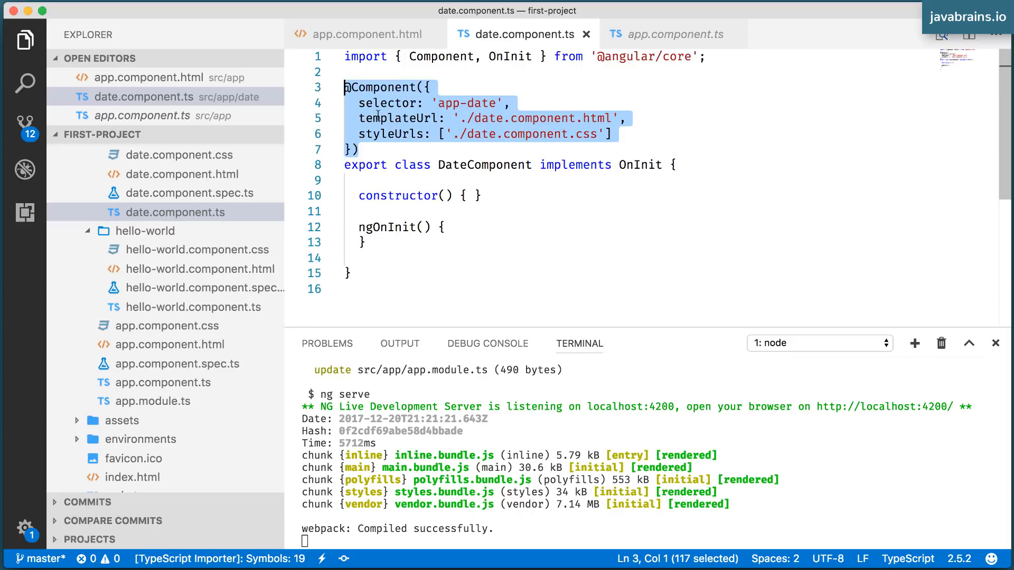
{"action": "mouse_move", "coordinate": [399, 87]}
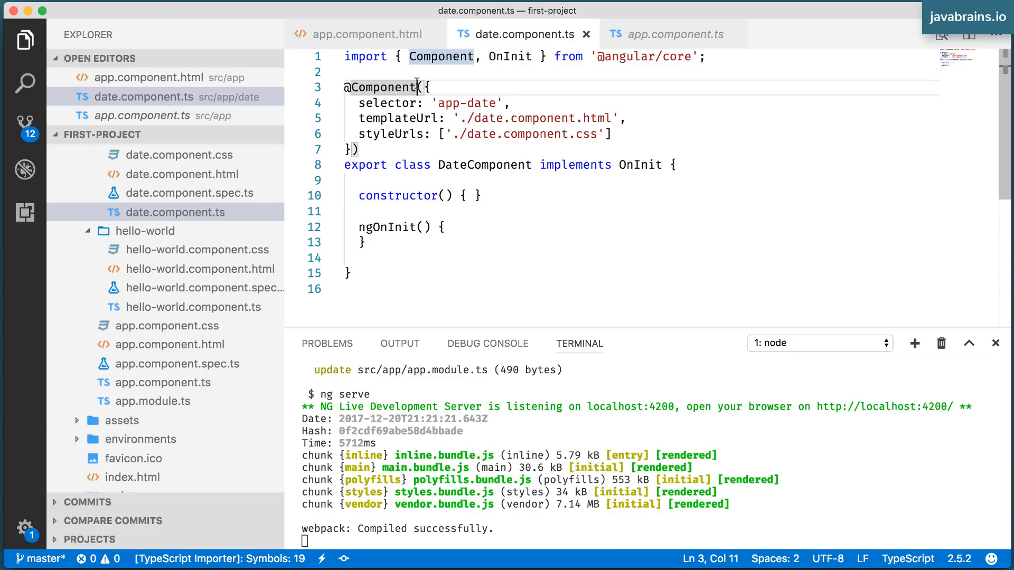
{"action": "double_click", "coordinate": [382, 87]}
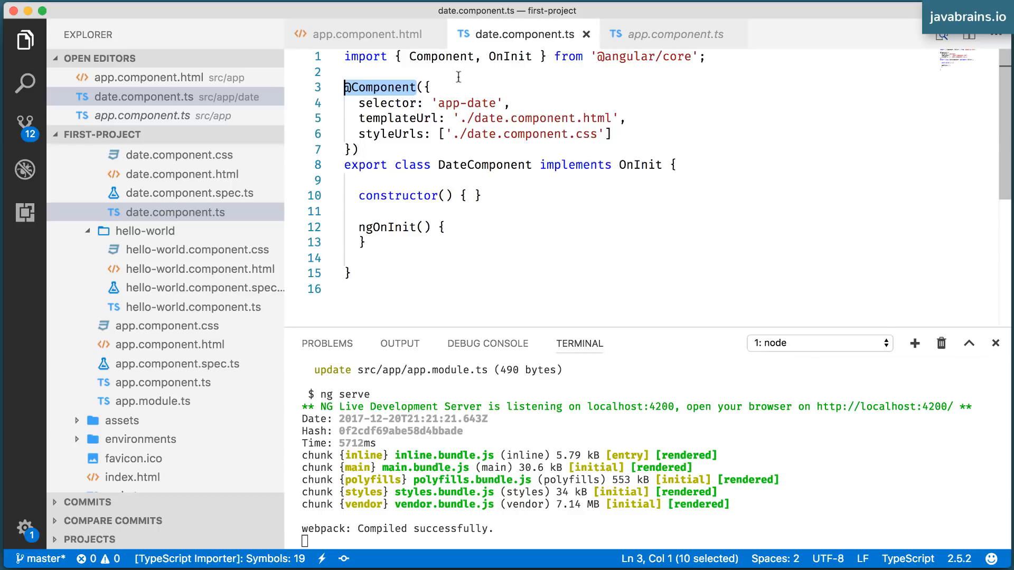
{"action": "double_click", "coordinate": [483, 164]}
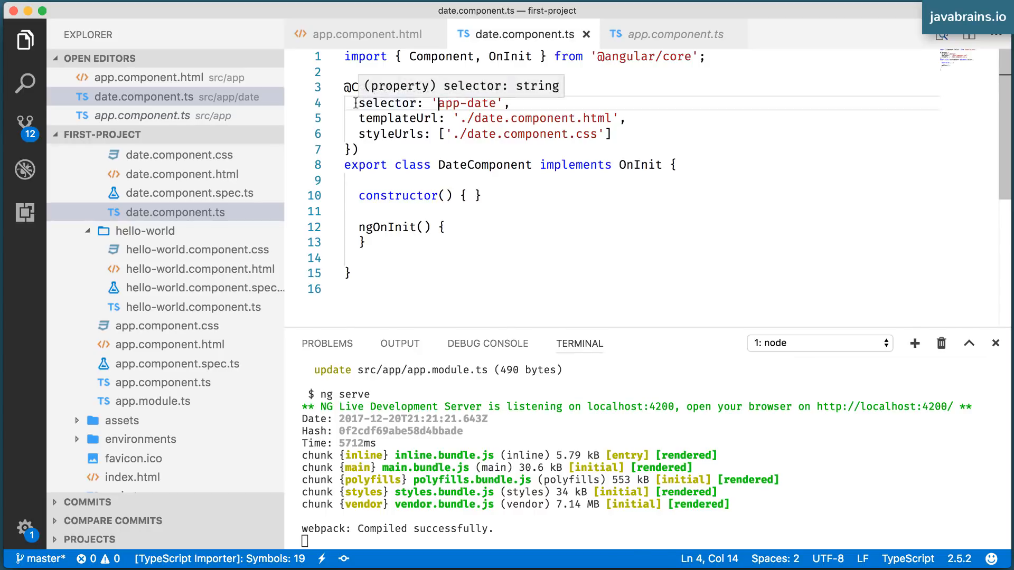
{"action": "left_click_drag", "start_coordinate": [355, 103], "coordinate": [615, 134]}
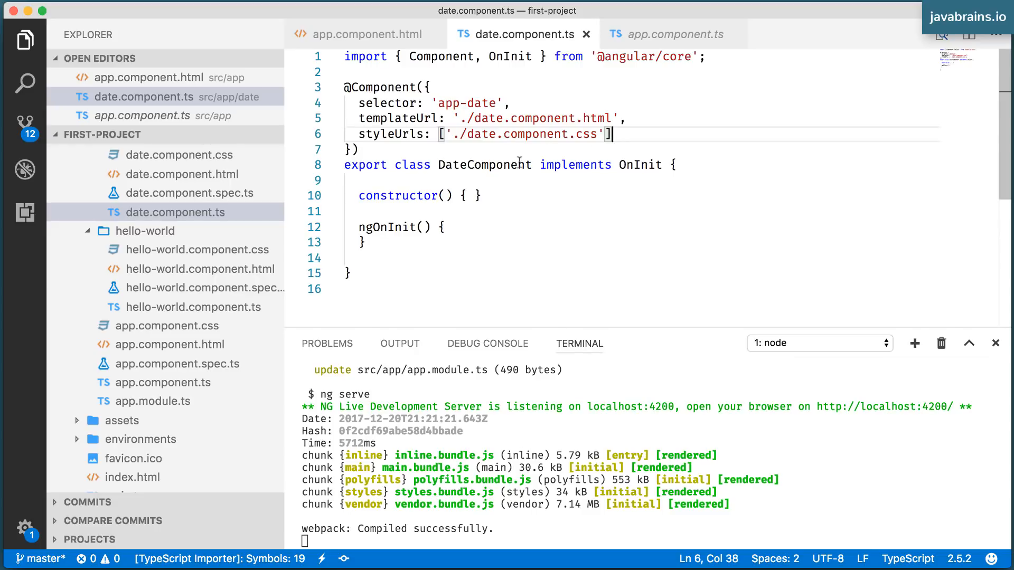
{"action": "double_click", "coordinate": [484, 164]}
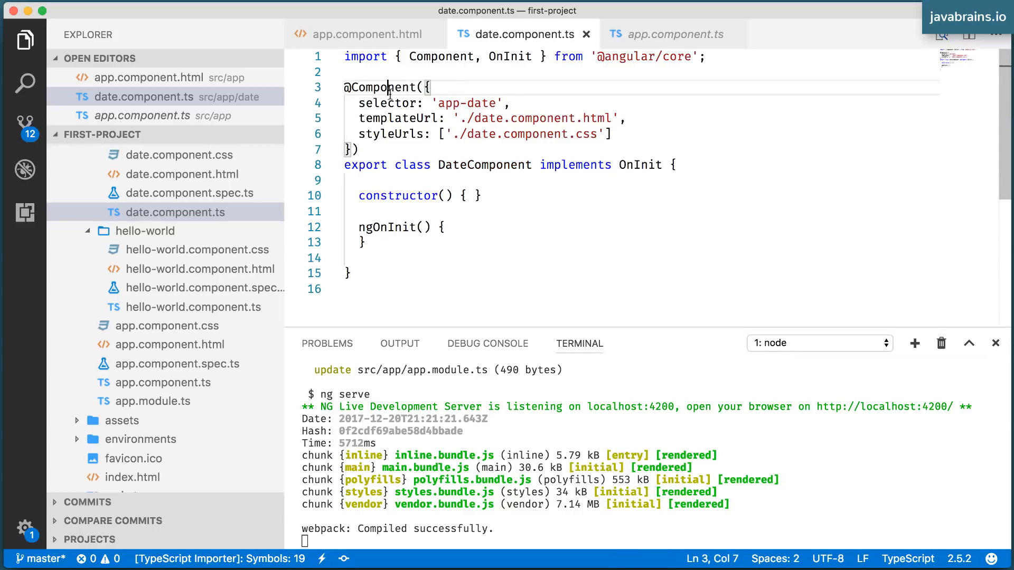
{"action": "double_click", "coordinate": [384, 87]}
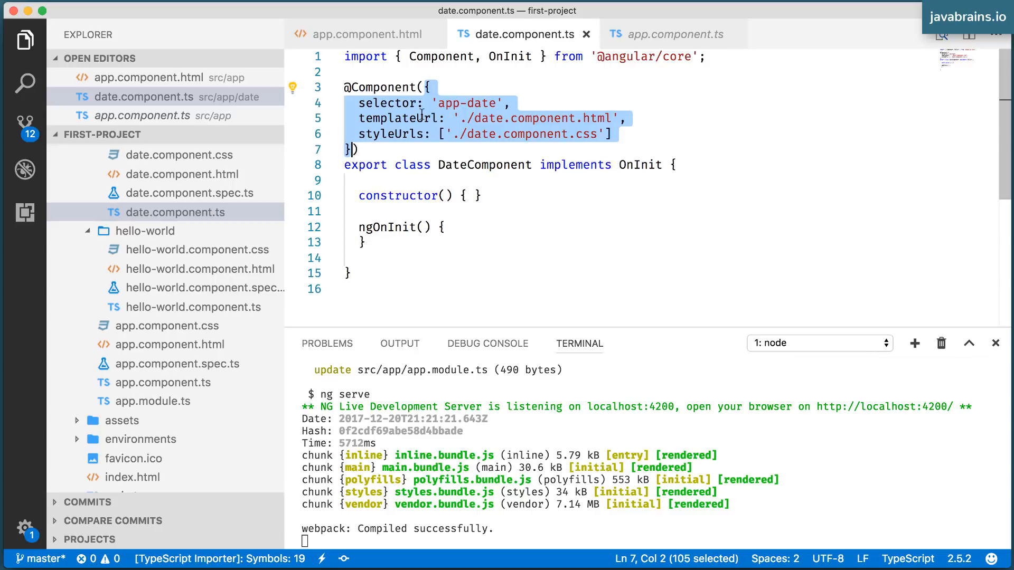
{"action": "left_click", "coordinate": [435, 118]}
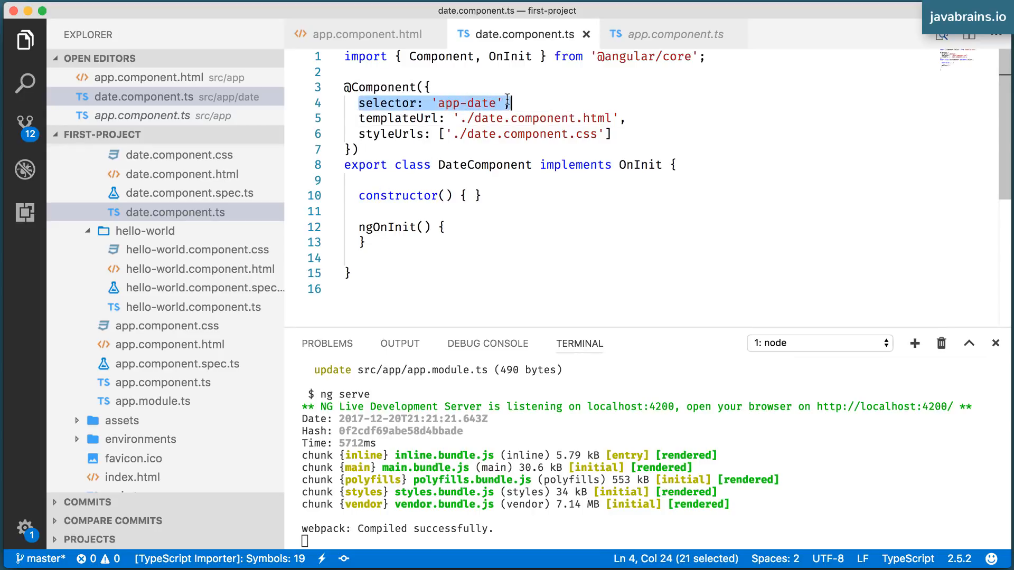
{"action": "left_click", "coordinate": [442, 102]}
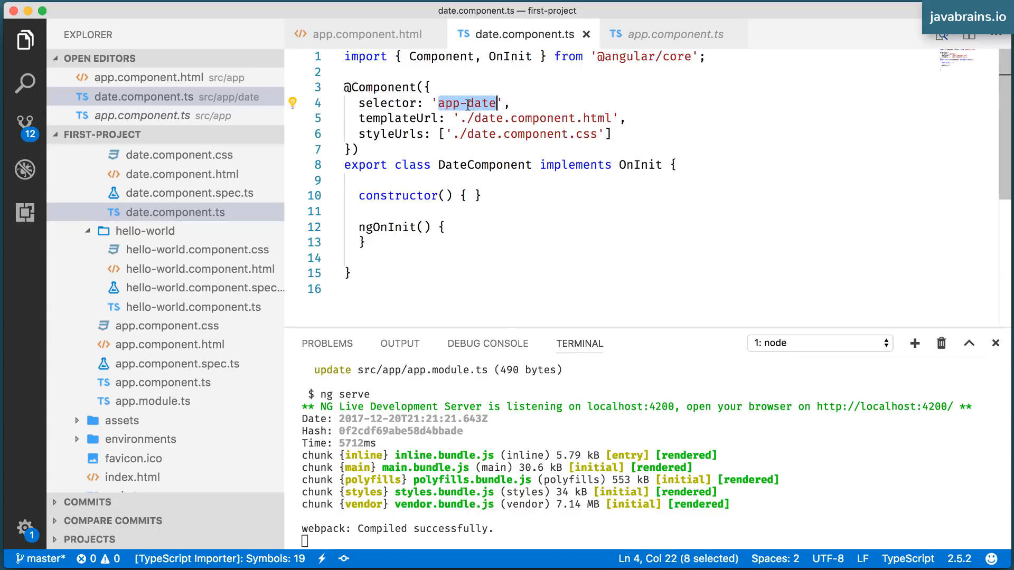
{"action": "double_click", "coordinate": [483, 165]}
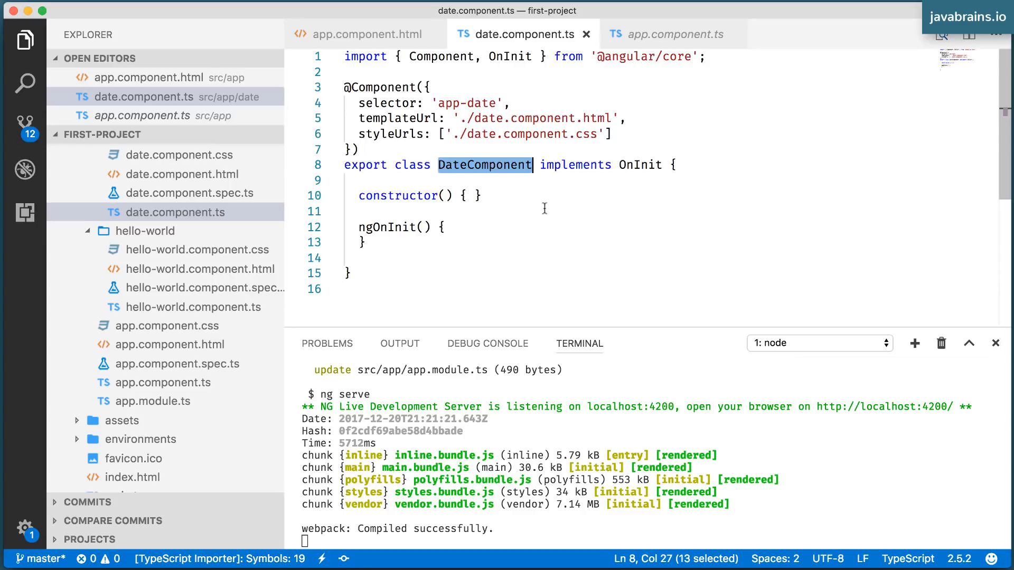
{"action": "mouse_move", "coordinate": [474, 208]}
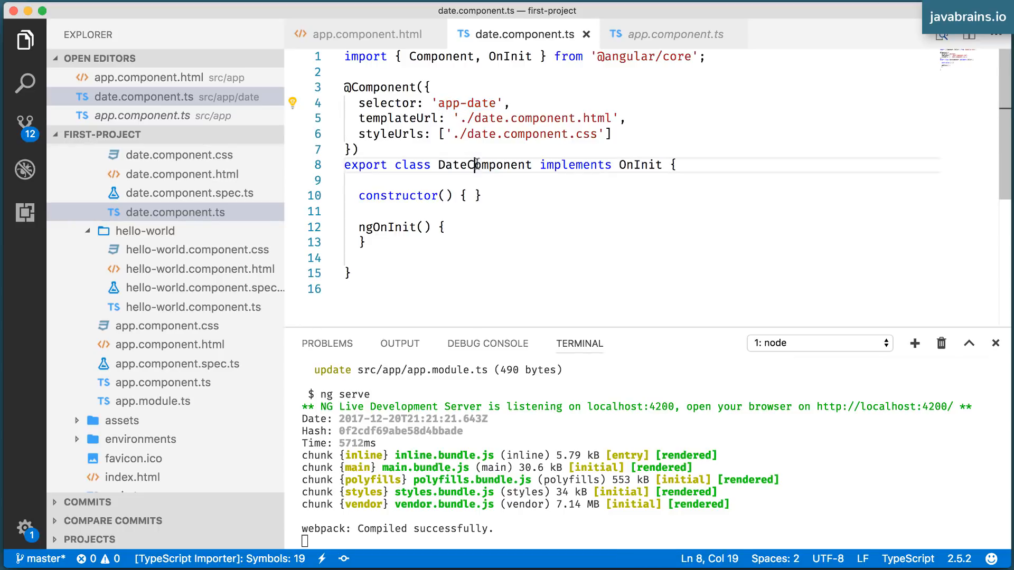
{"action": "double_click", "coordinate": [484, 165]}
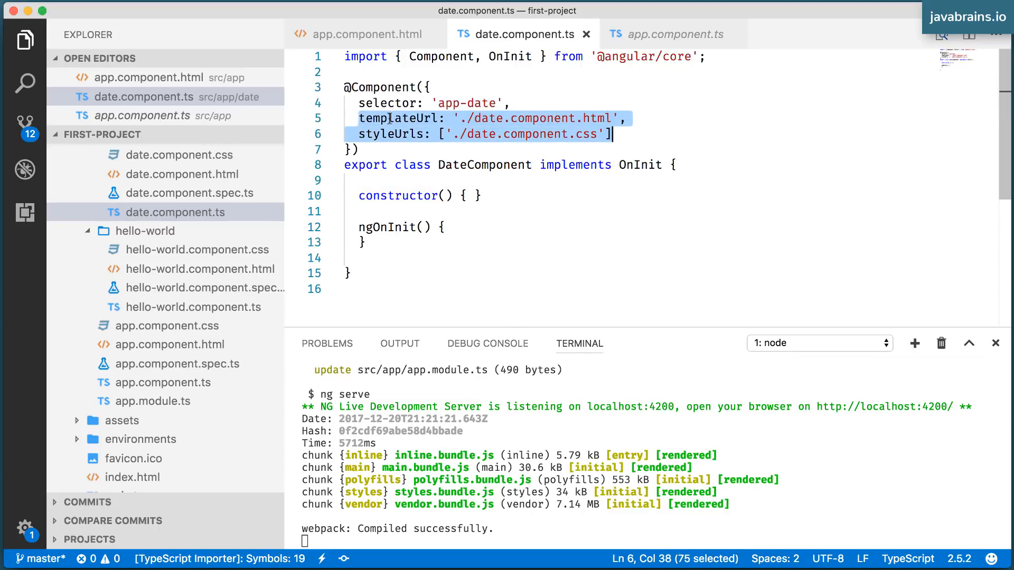
{"action": "double_click", "coordinate": [398, 118]}
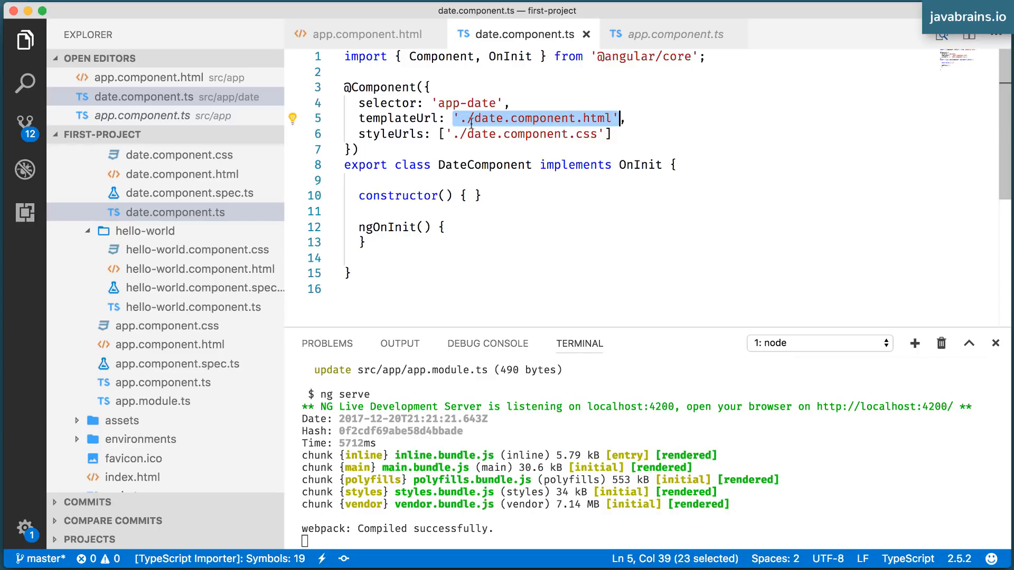
{"action": "mouse_move", "coordinate": [705, 109]}
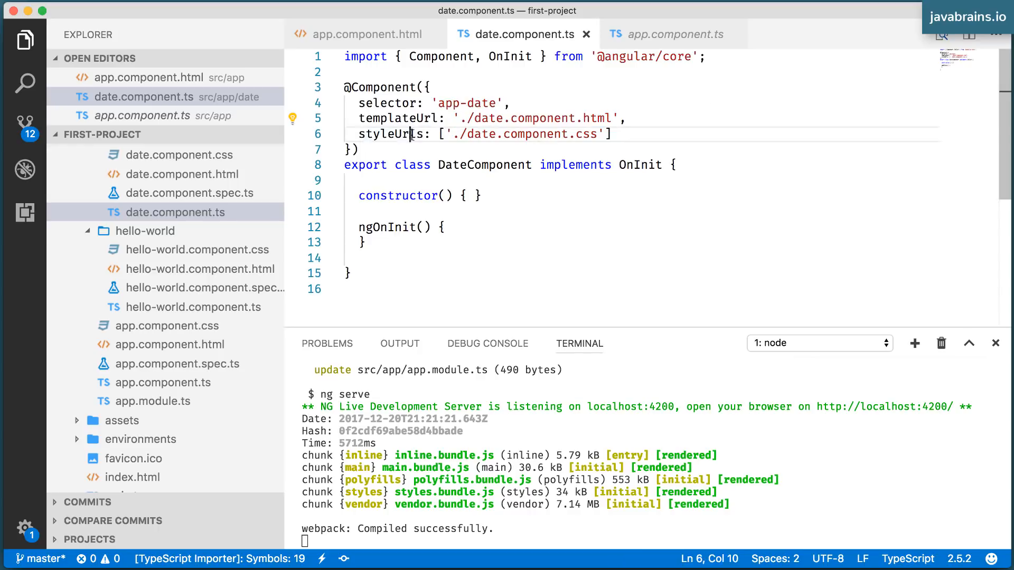
{"action": "double_click", "coordinate": [390, 134]}
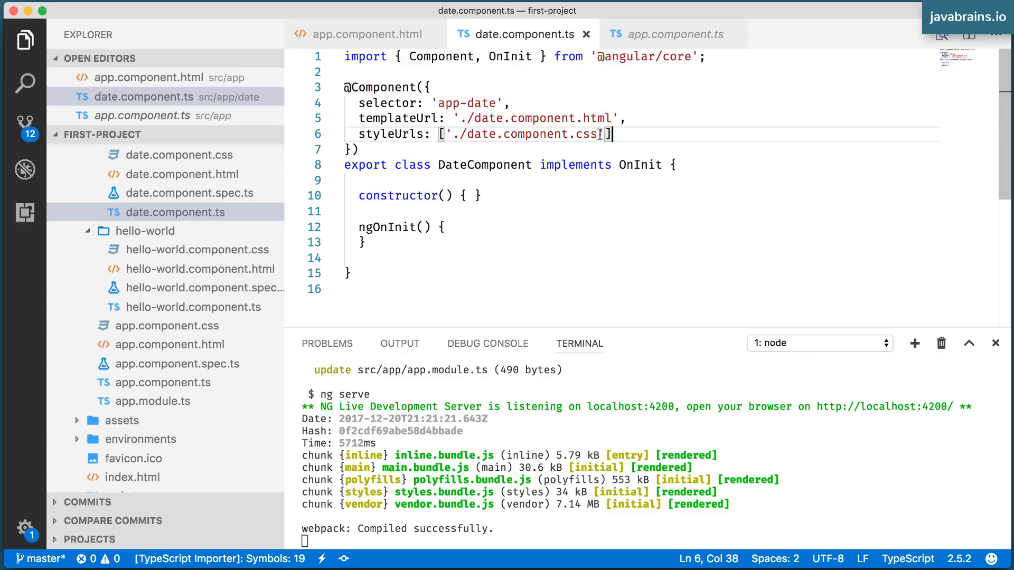
{"action": "mouse_move", "coordinate": [358, 117]}
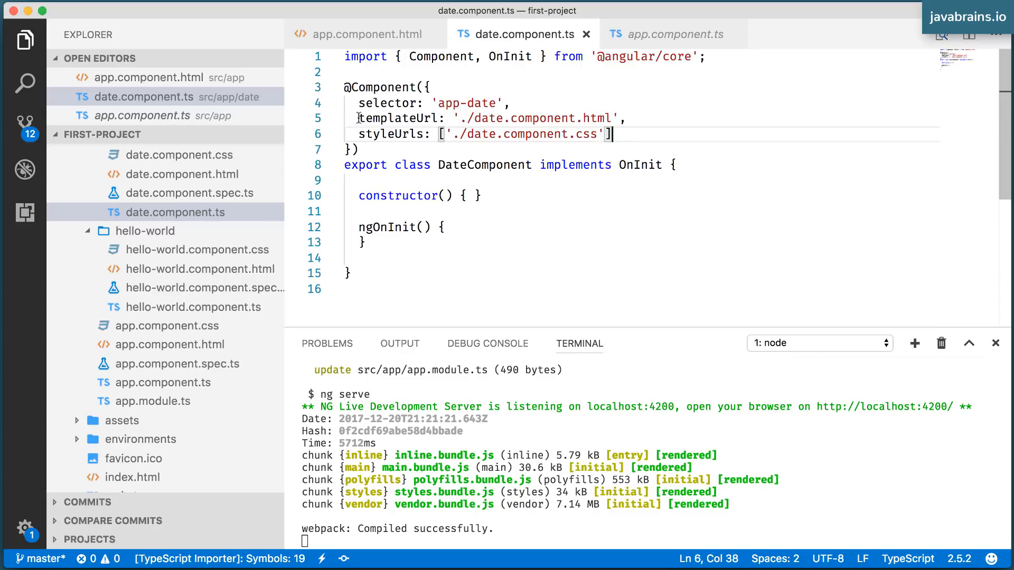
{"action": "left_click_drag", "start_coordinate": [358, 117], "coordinate": [612, 134]}
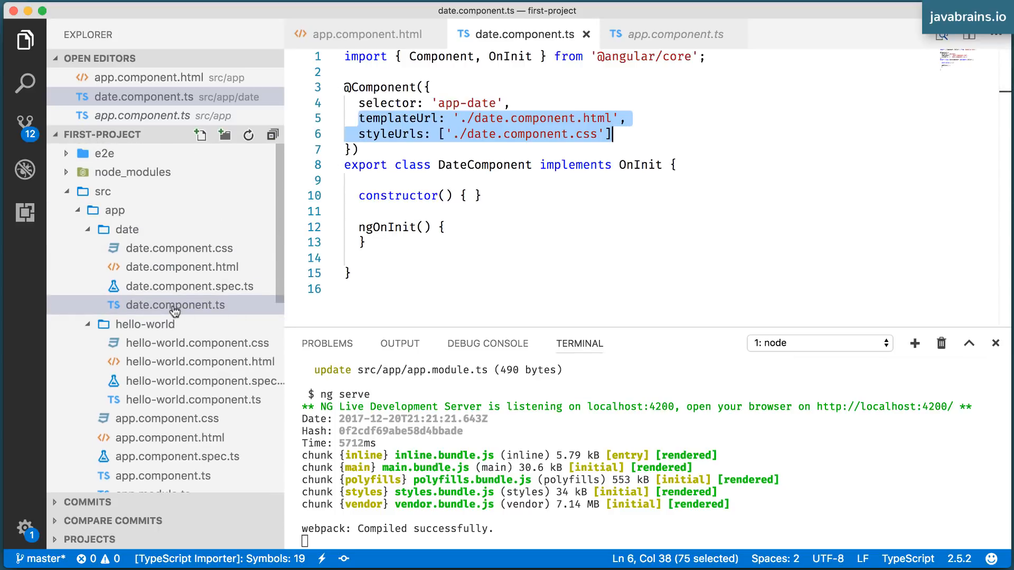
{"action": "left_click", "coordinate": [173, 304]}
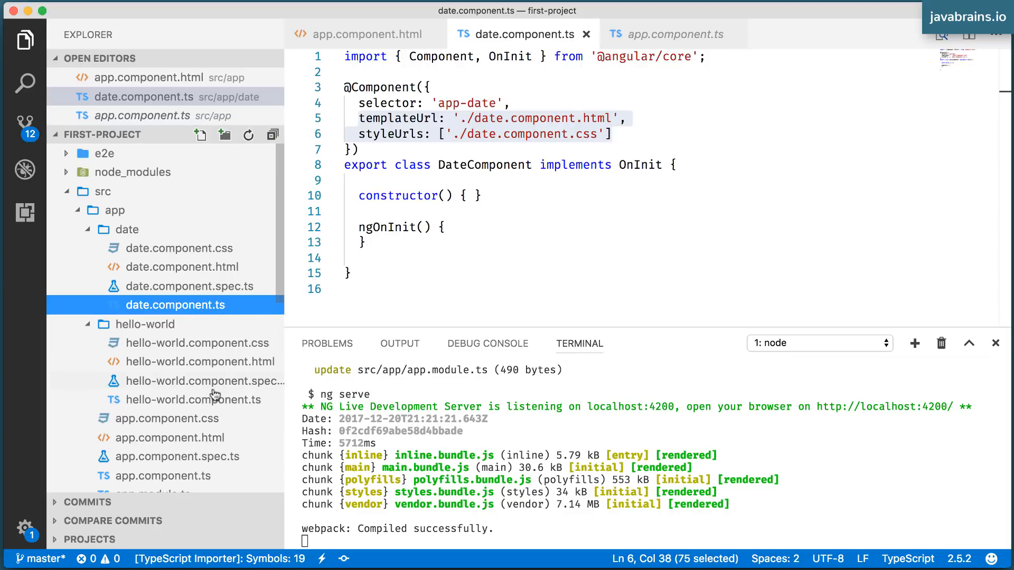
{"action": "left_click", "coordinate": [192, 399]}
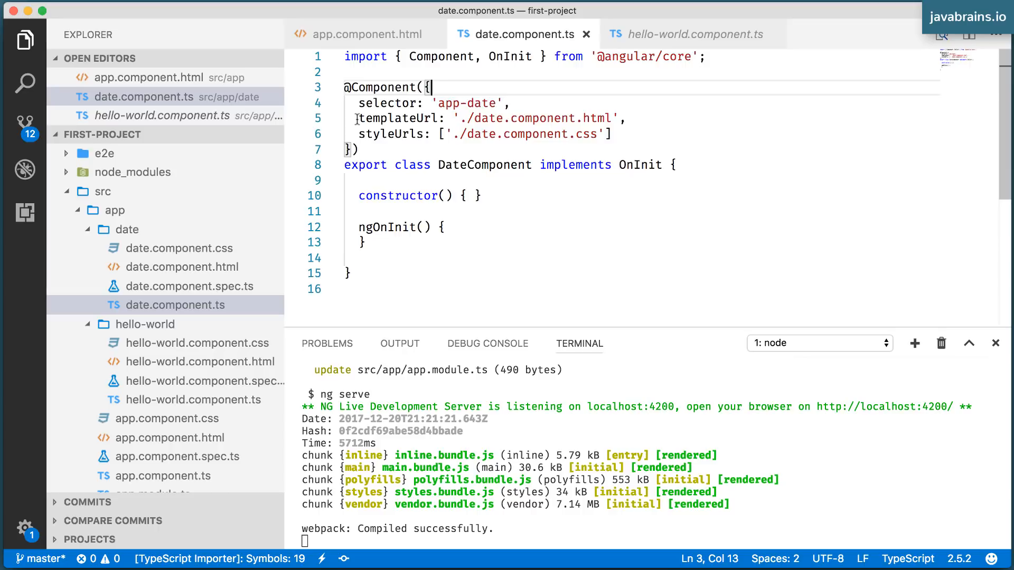
{"action": "left_click_drag", "start_coordinate": [356, 118], "coordinate": [613, 134]}
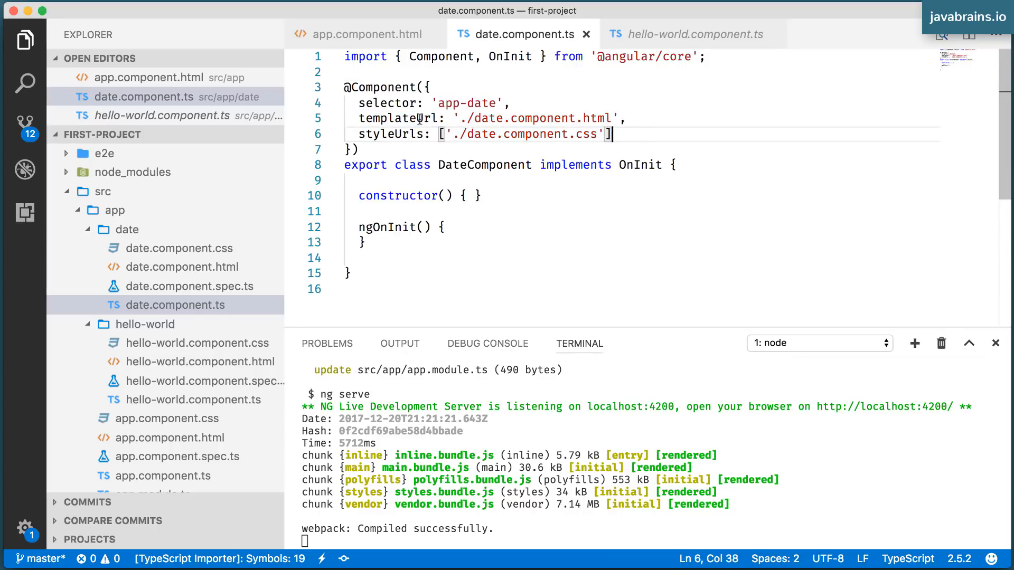
{"action": "double_click", "coordinate": [386, 102]}
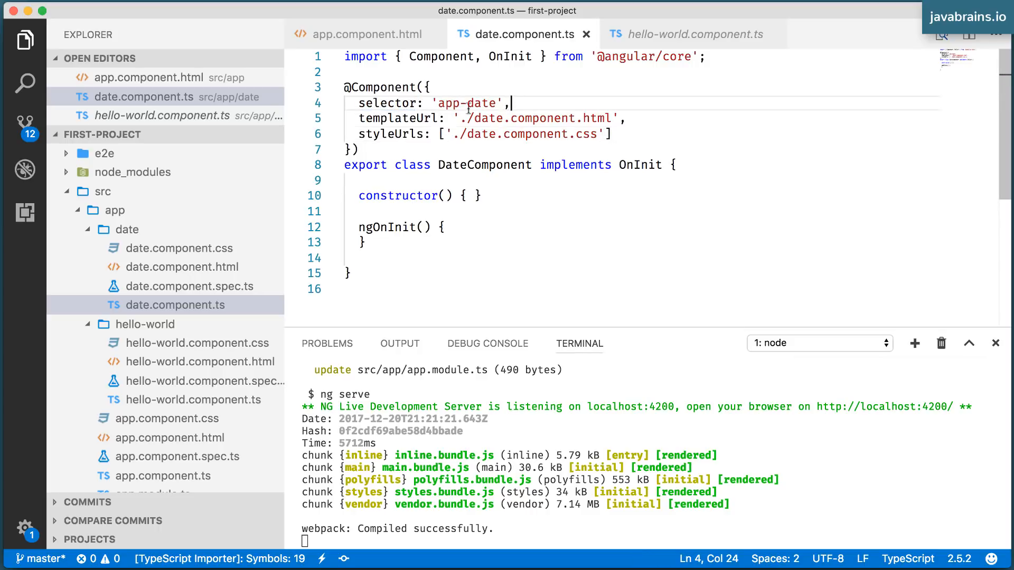
{"action": "left_click_drag", "start_coordinate": [511, 103], "coordinate": [528, 165]}
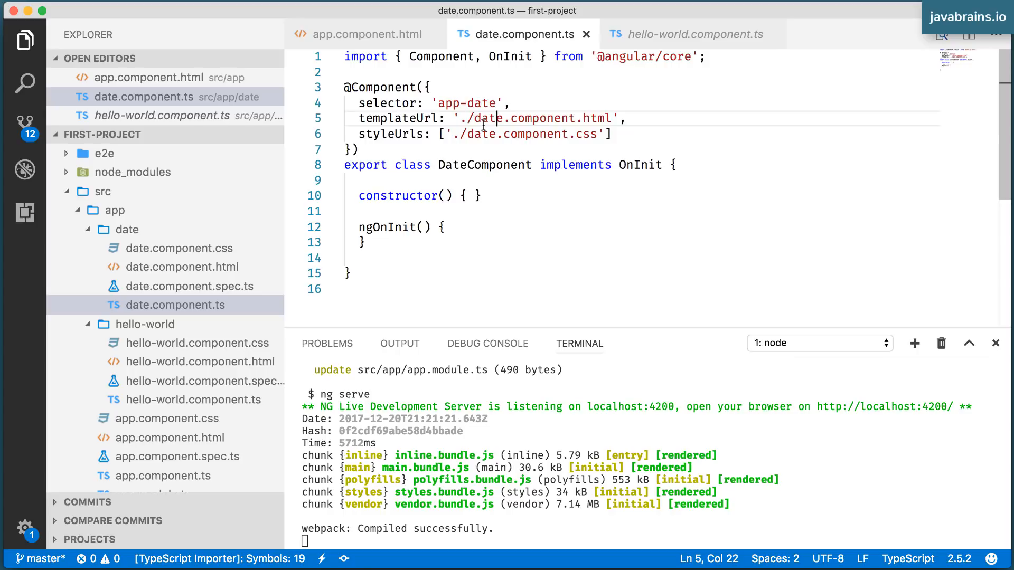
{"action": "left_click_drag", "start_coordinate": [467, 134], "coordinate": [537, 134]}
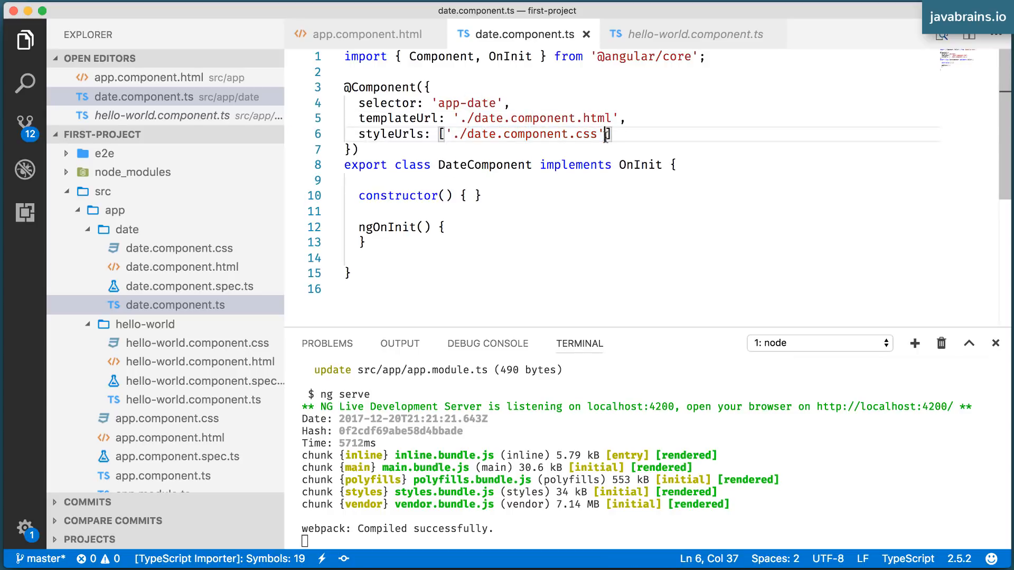
{"action": "mouse_move", "coordinate": [224, 308]}
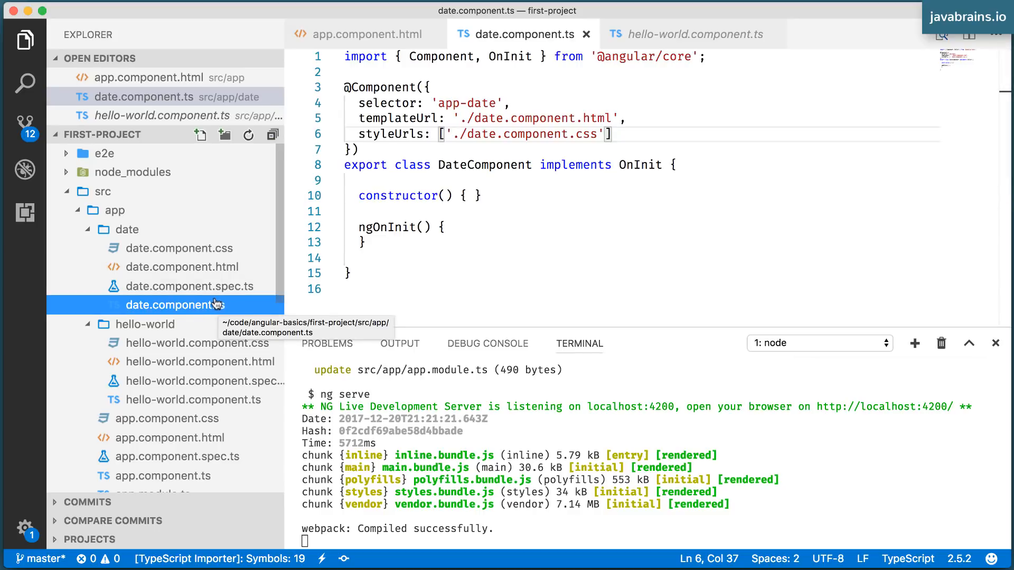
{"action": "left_click", "coordinate": [183, 266]}
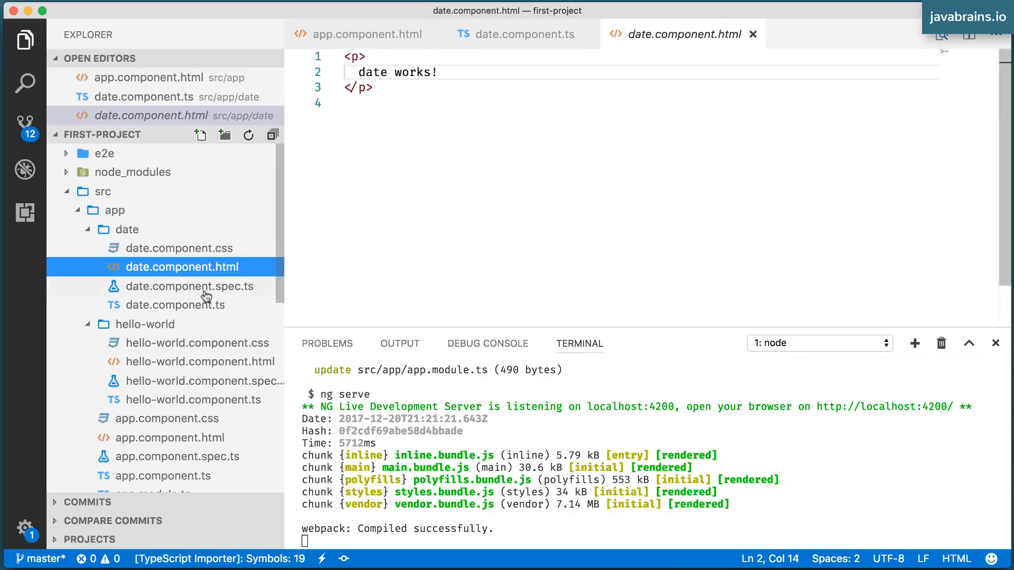
{"action": "left_click", "coordinate": [180, 304]}
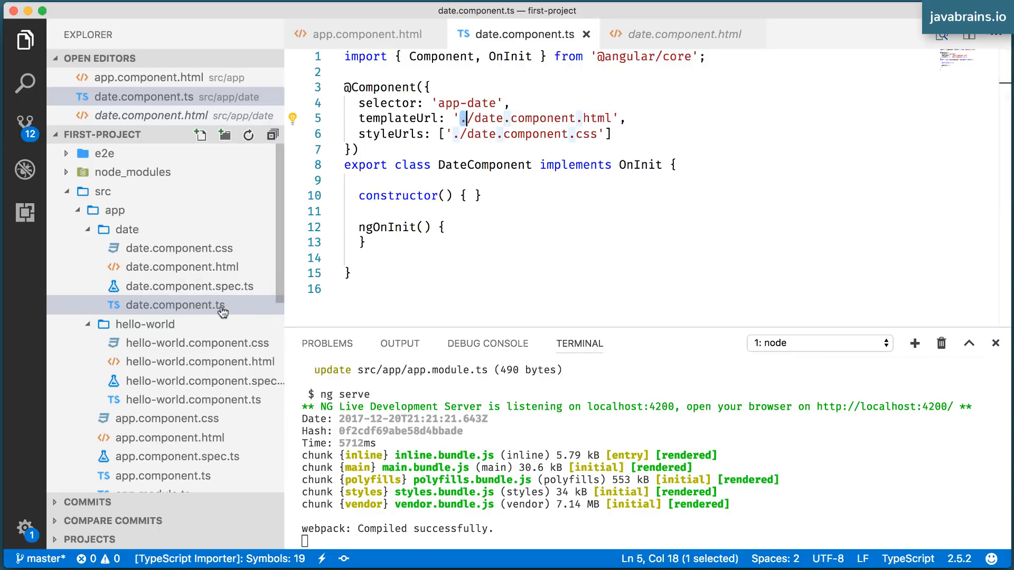
{"action": "mouse_move", "coordinate": [182, 266]}
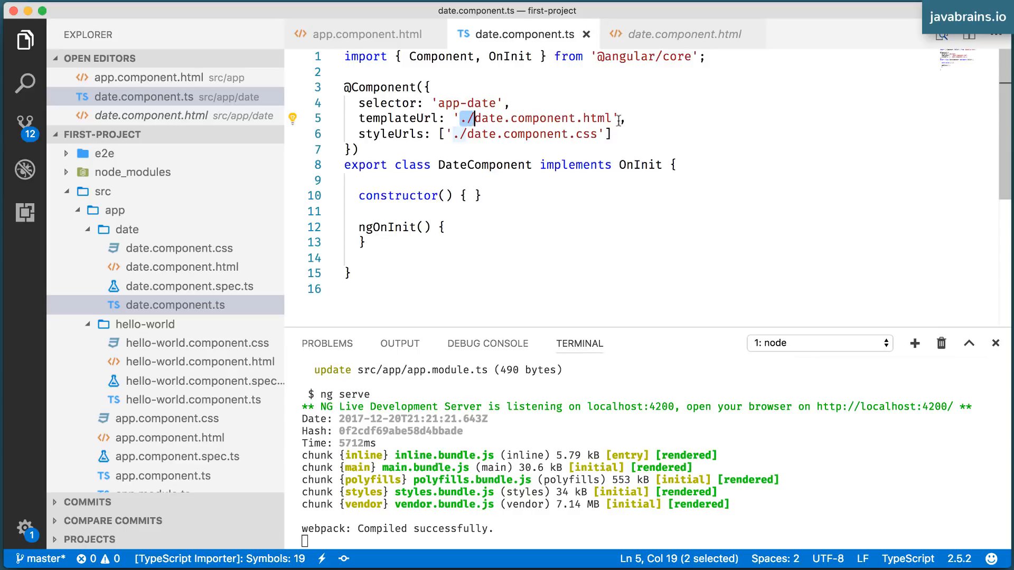
{"action": "left_click", "coordinate": [540, 180]}
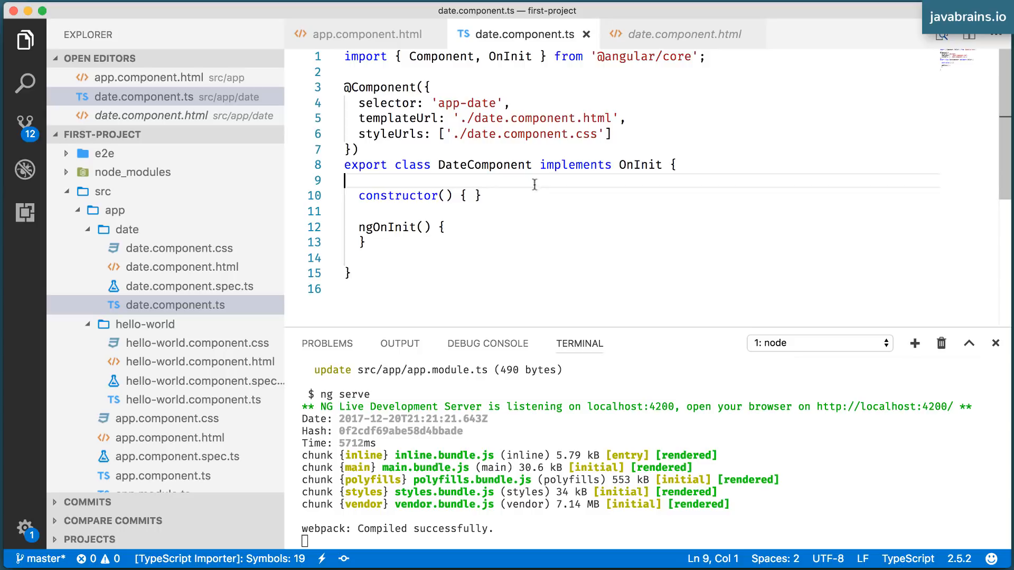
Change the selector to 'date' and strip both app- prefixes so the tag reads <date></date>
{"action": "left_click", "coordinate": [461, 103]}
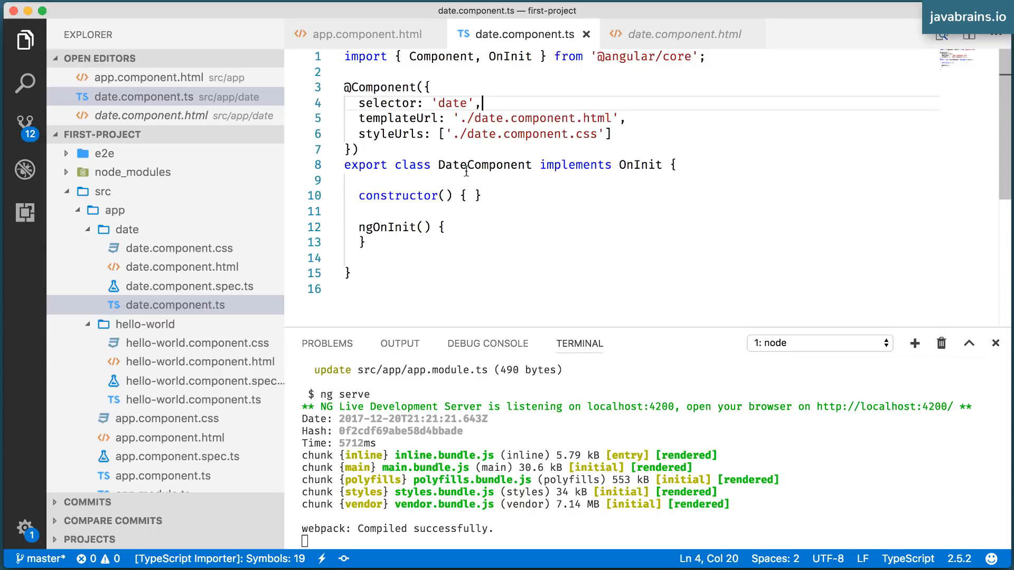
{"action": "double_click", "coordinate": [483, 165]}
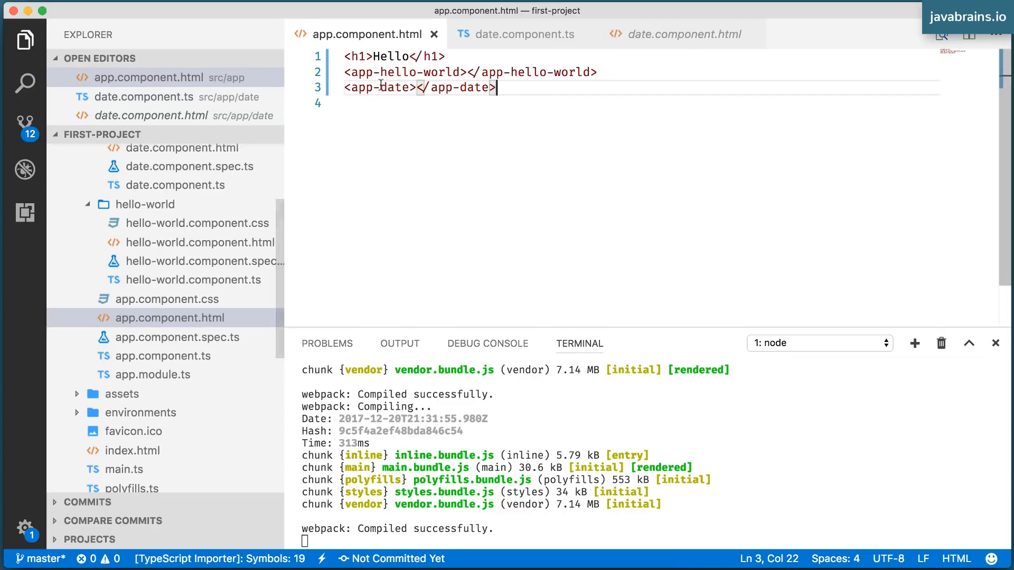
{"action": "double_click", "coordinate": [365, 87]}
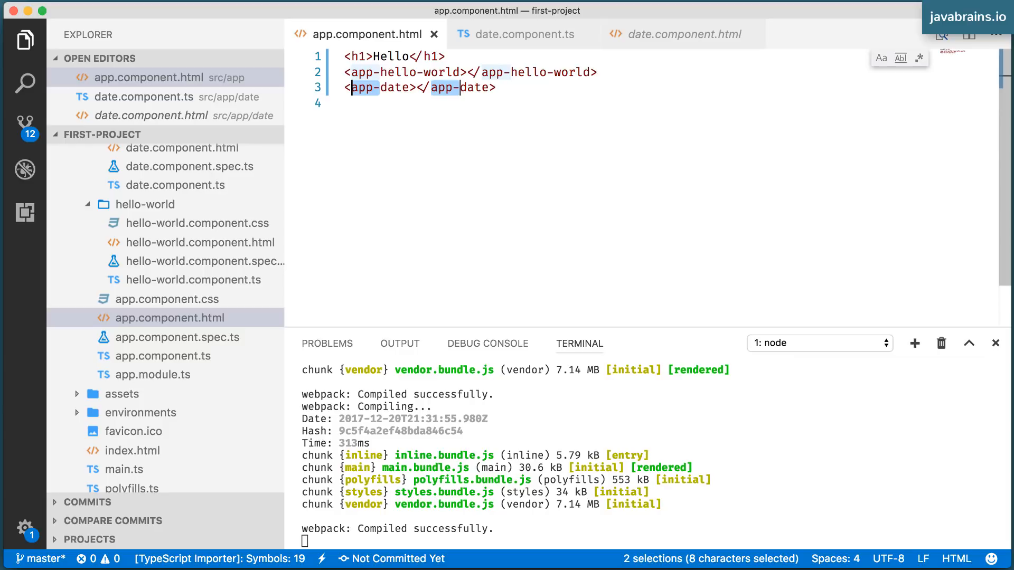
{"action": "key", "text": "Delete"}
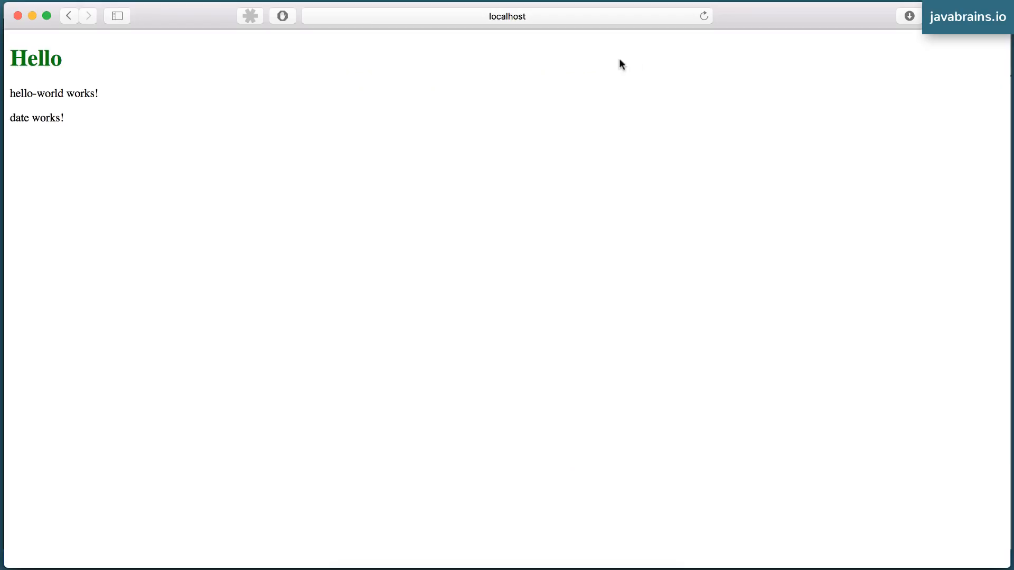
{"action": "mouse_move", "coordinate": [87, 129]}
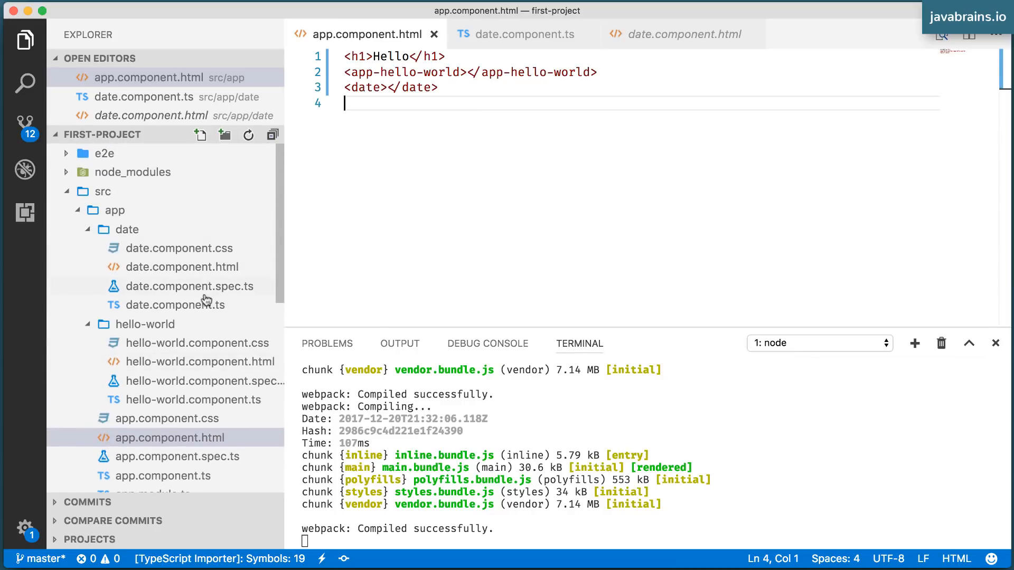
Rename date.component.html to date.component.markup.html in the Explorer
{"action": "double_click", "coordinate": [180, 266]}
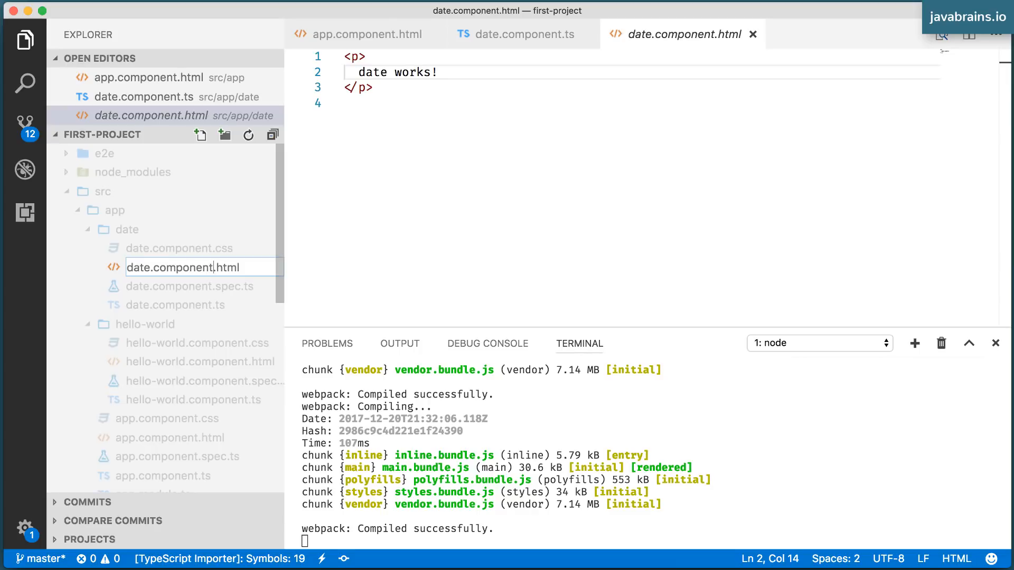
{"action": "double_click", "coordinate": [171, 267]}
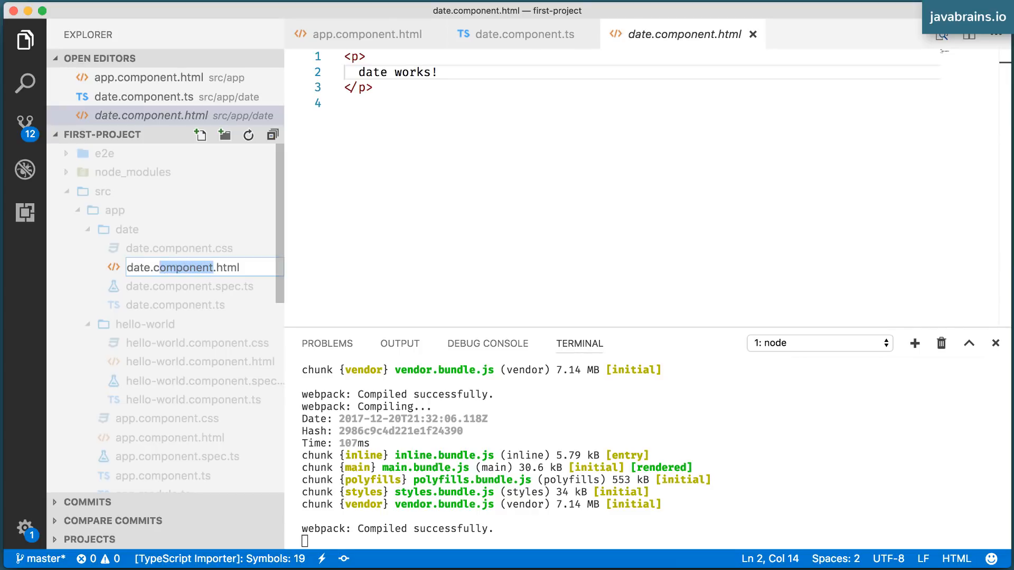
{"action": "type", "text": "markup."}
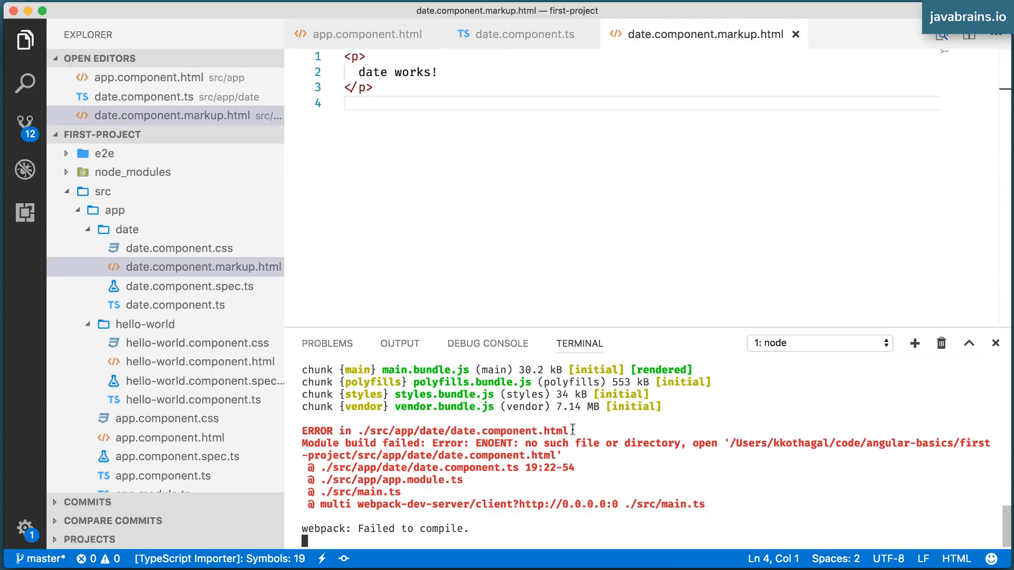
Point templateUrl in date.component.ts at date.component.markup.html
{"action": "left_click", "coordinate": [190, 305]}
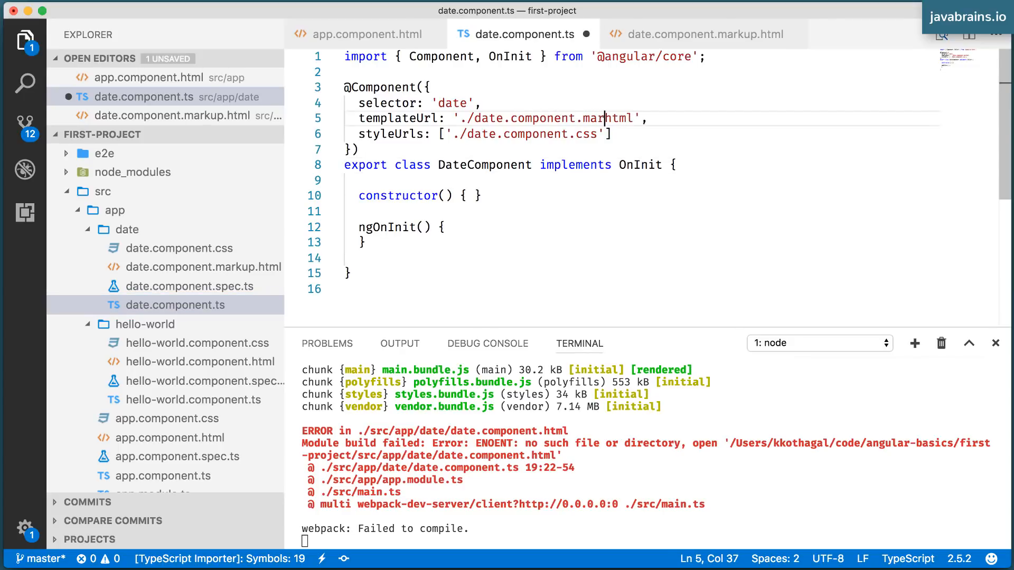
{"action": "type", "text": "kup."}
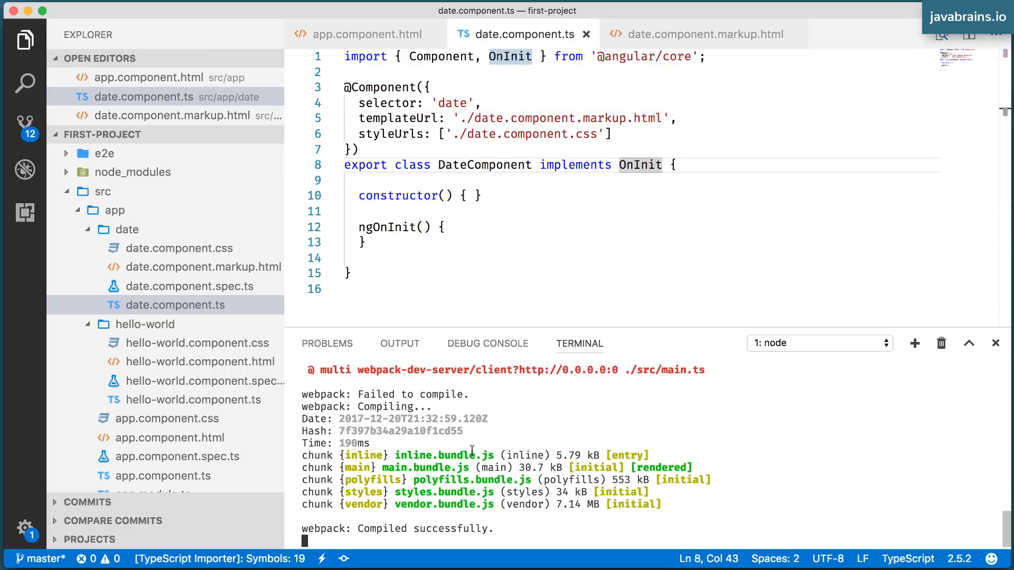
{"action": "mouse_move", "coordinate": [521, 524]}
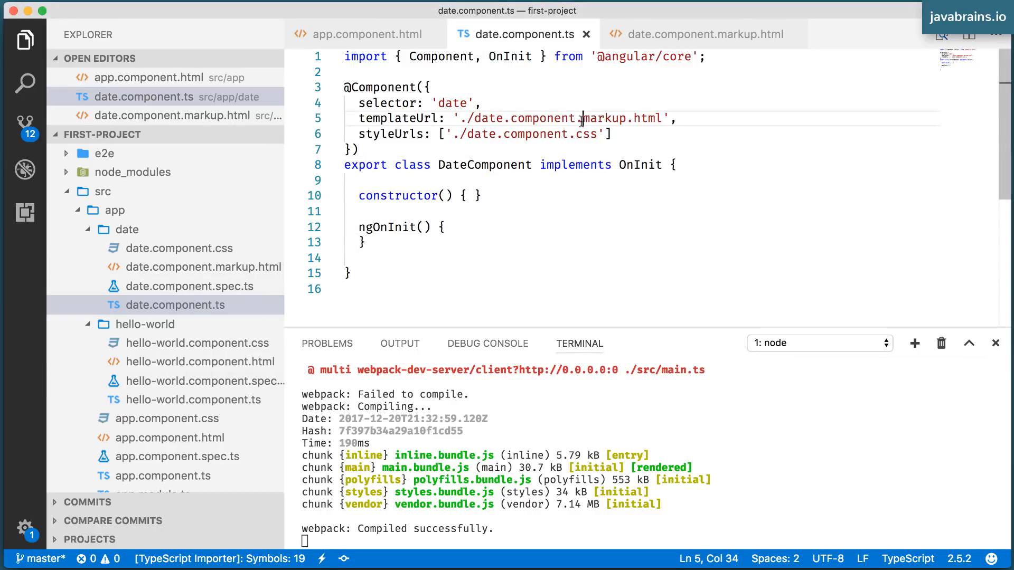
{"action": "double_click", "coordinate": [608, 117]}
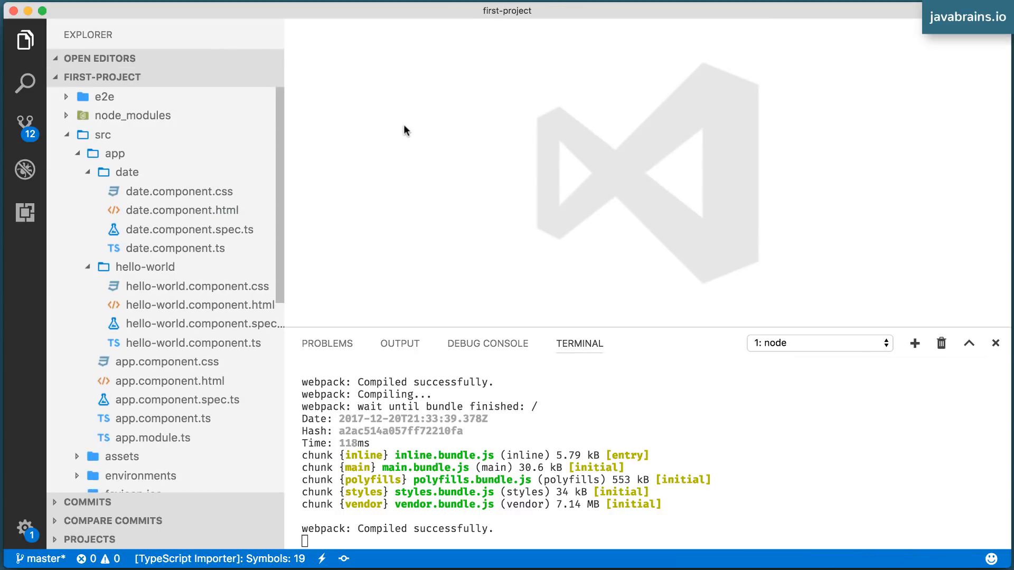
{"action": "mouse_move", "coordinate": [184, 258]}
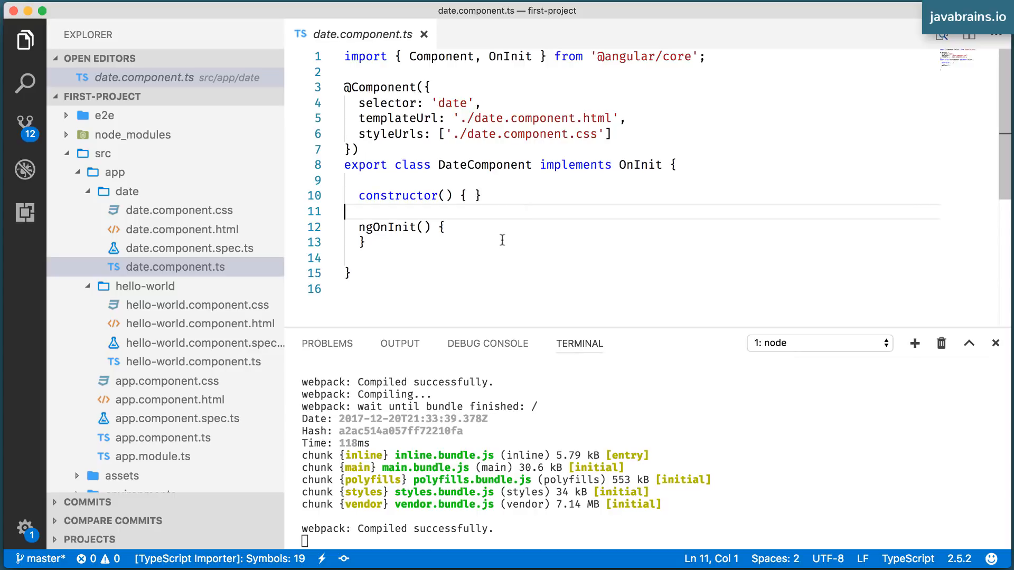
{"action": "mouse_move", "coordinate": [570, 208]}
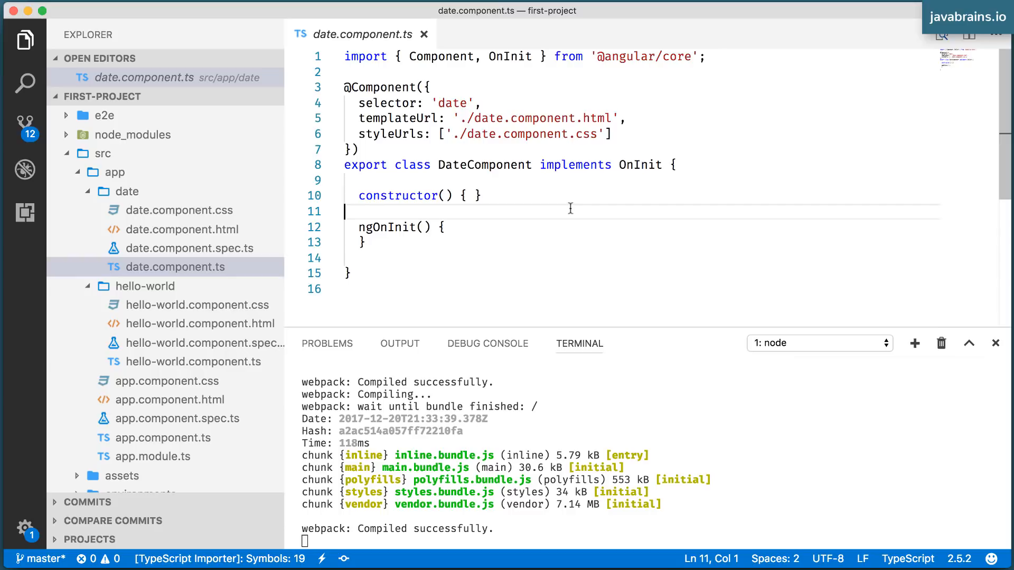